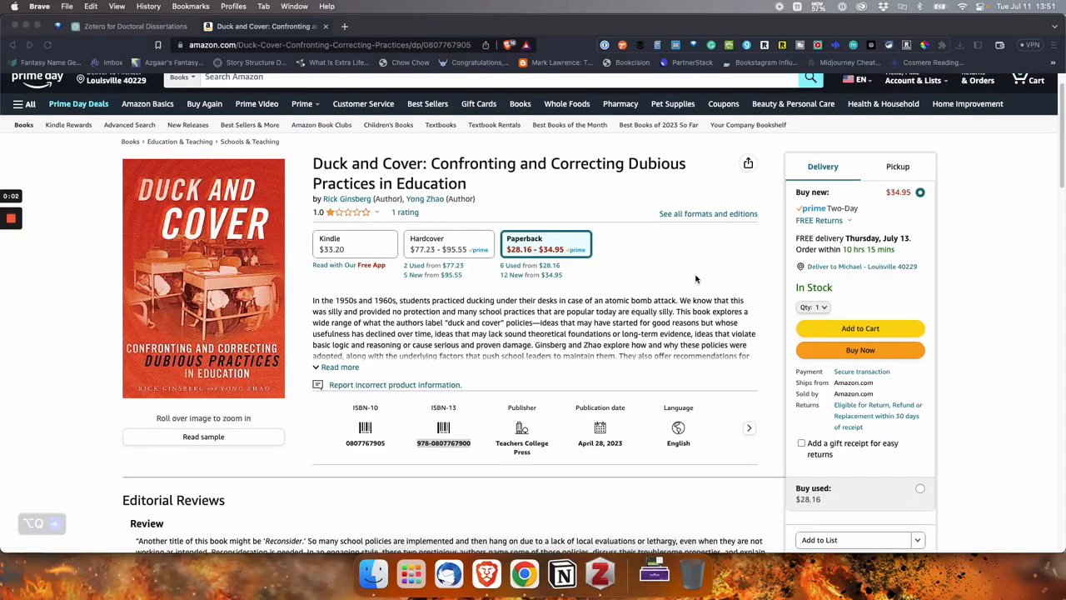
{"action": "double_click", "coordinate": [443, 443]}
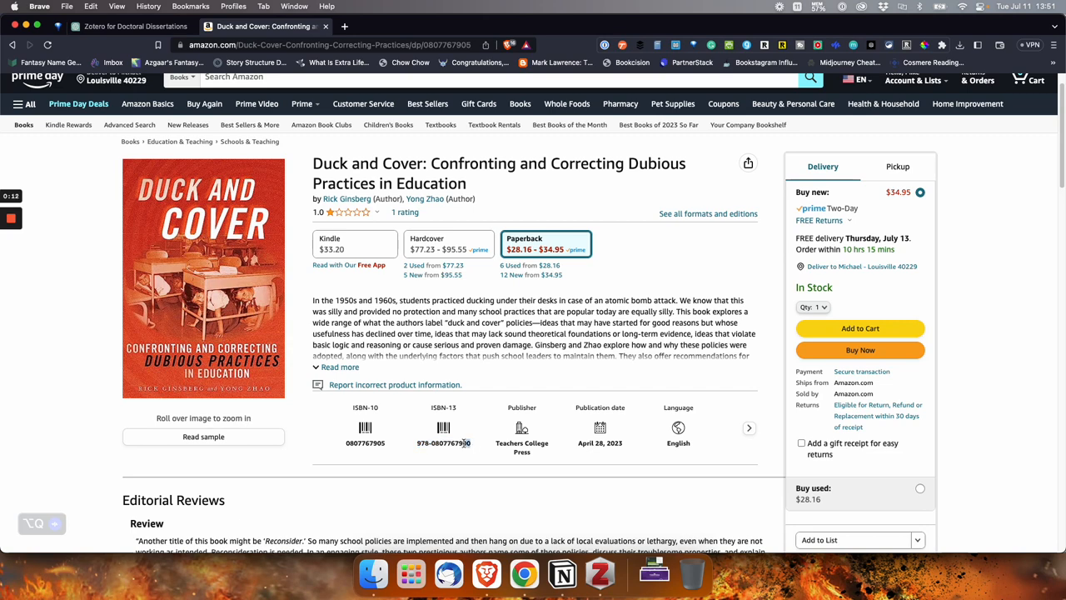
{"action": "double_click", "coordinate": [443, 443]}
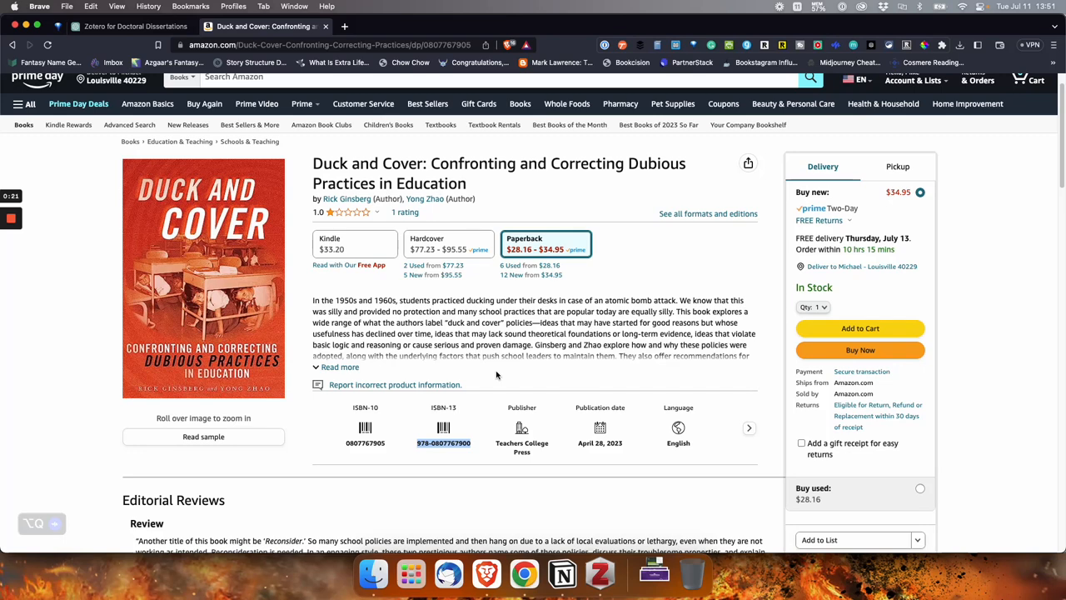
{"action": "mouse_move", "coordinate": [510, 375]}
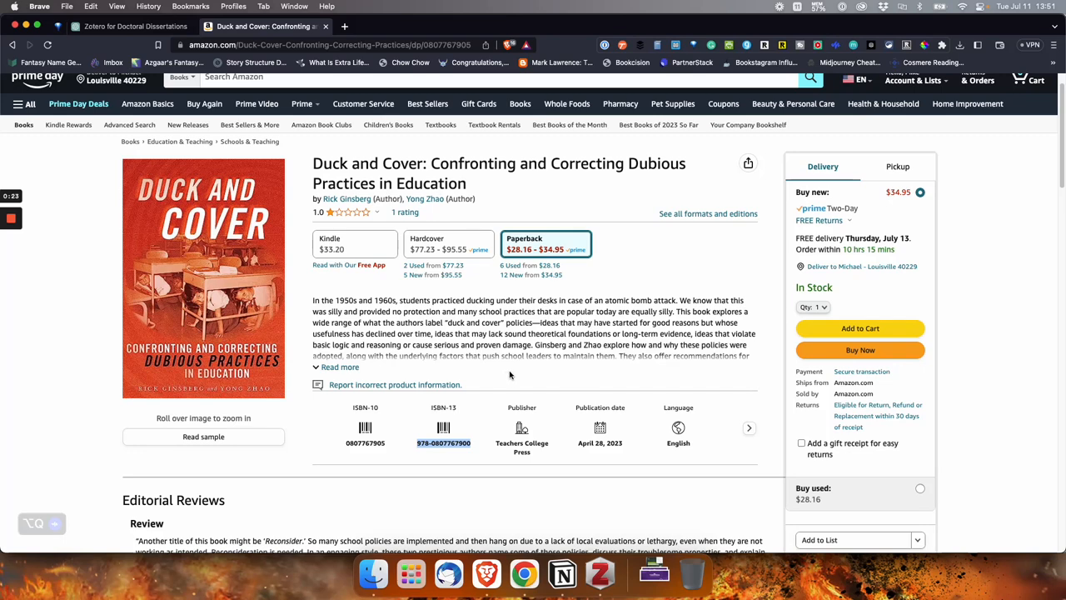
{"action": "mouse_move", "coordinate": [530, 368]}
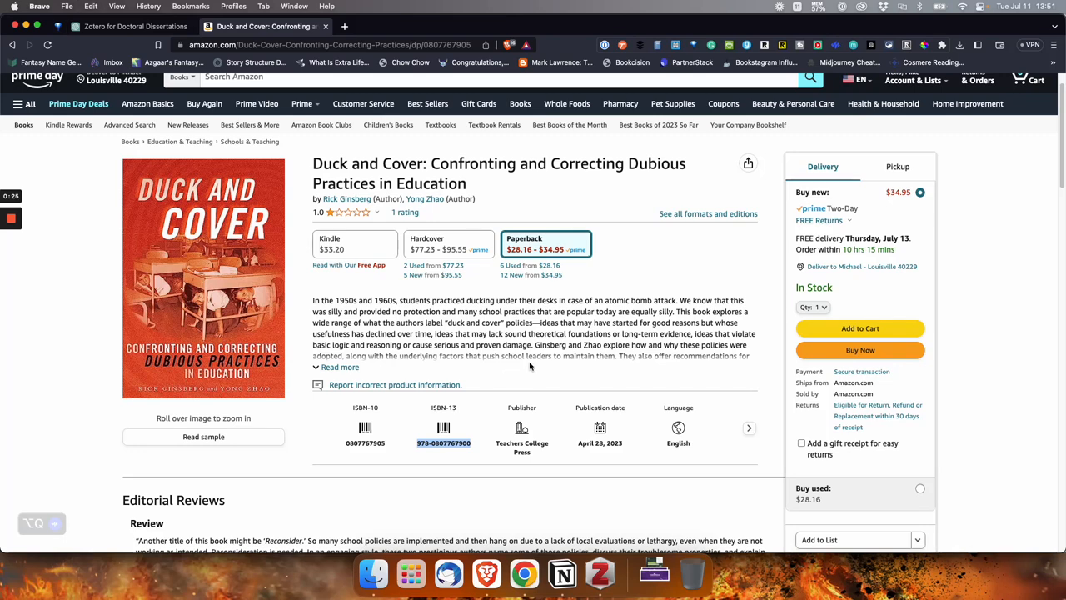
{"action": "mouse_move", "coordinate": [600, 573]}
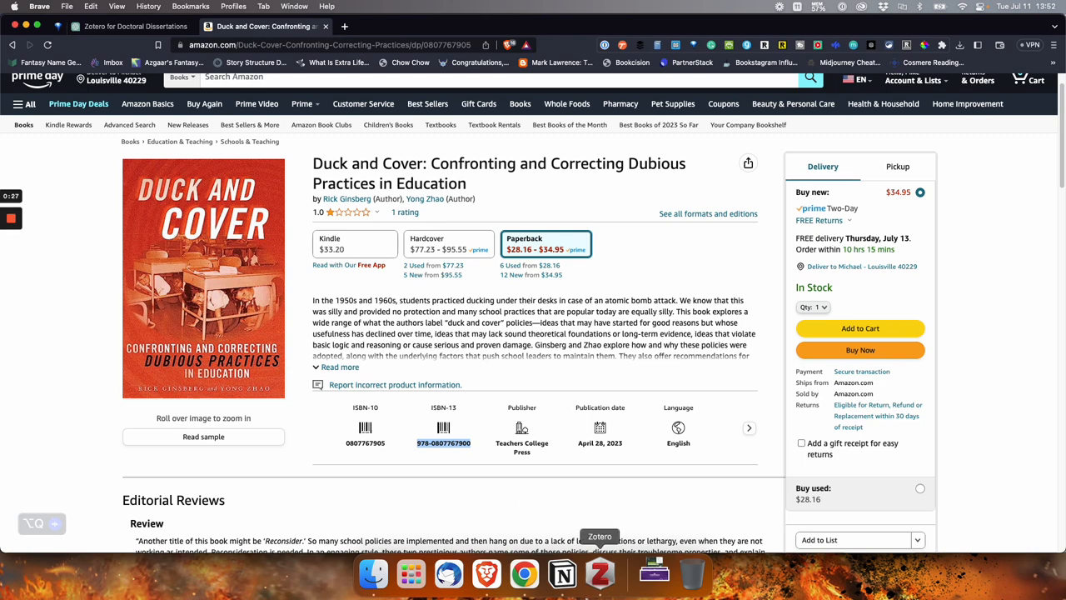
Step: Add the Duck and cover book to the Zotero library by its ISBN identifier
{"action": "left_click", "coordinate": [600, 574]}
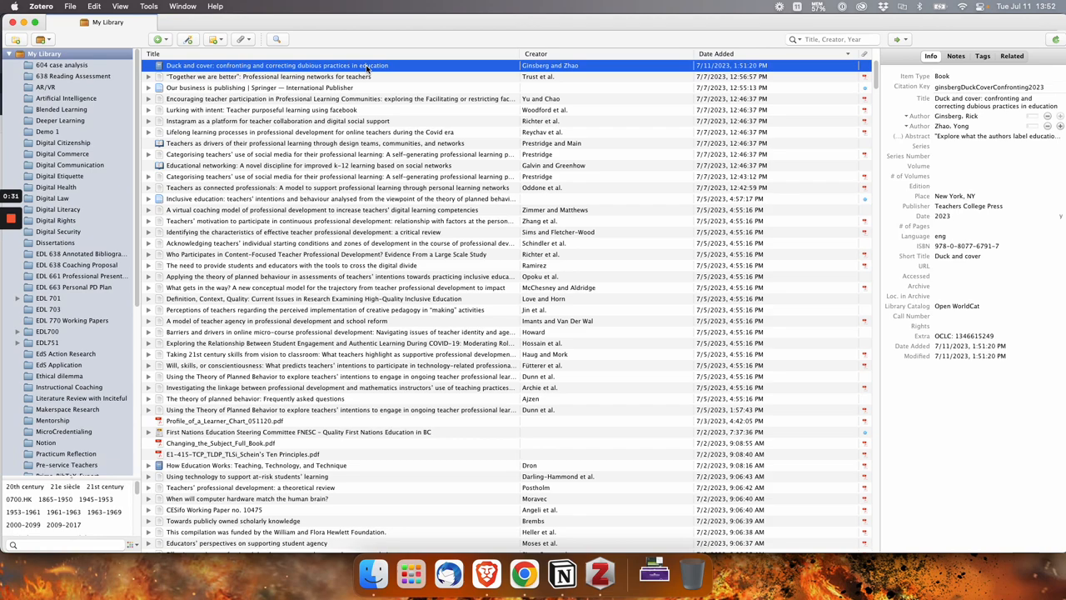
{"action": "left_click", "coordinate": [417, 130]}
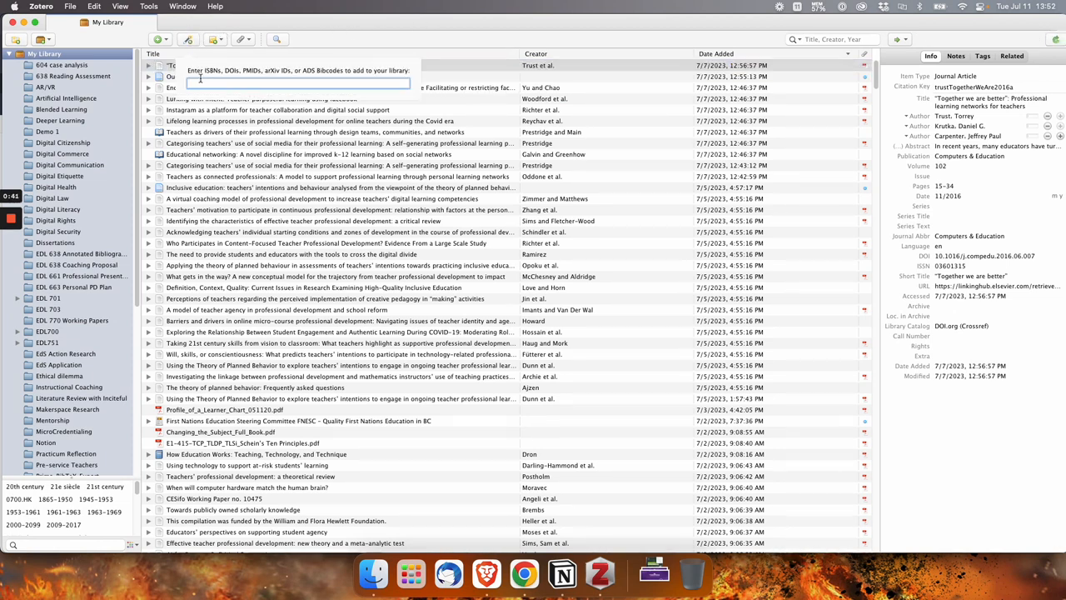
{"action": "type", "text": "928-0807767900"}
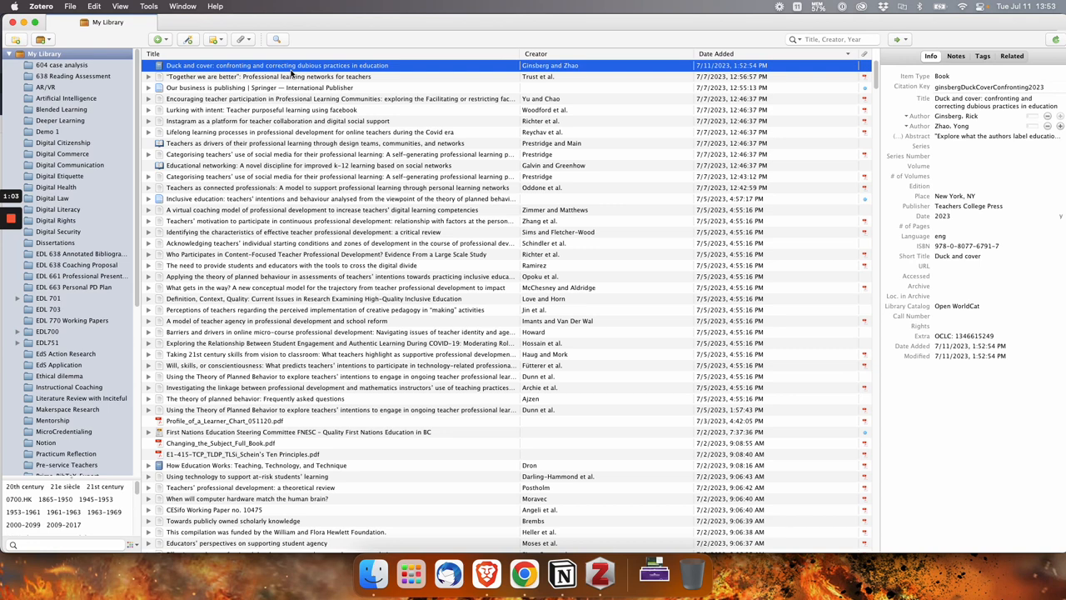
{"action": "mouse_move", "coordinate": [380, 58]}
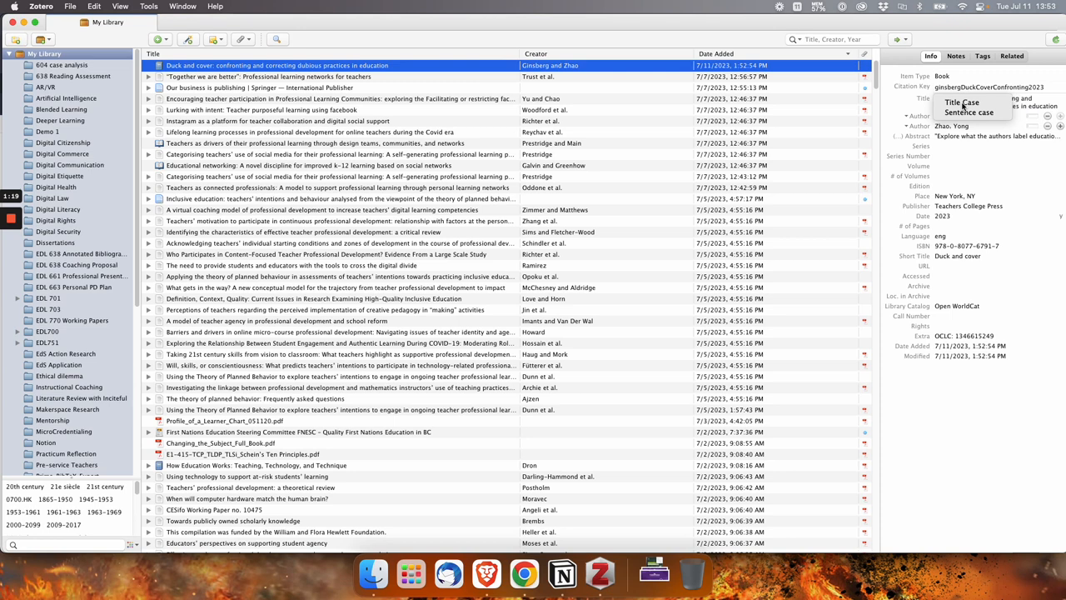
Step: Set the Duck and cover title to sentence case via Title Case then Sentence case
{"action": "left_click", "coordinate": [961, 102]}
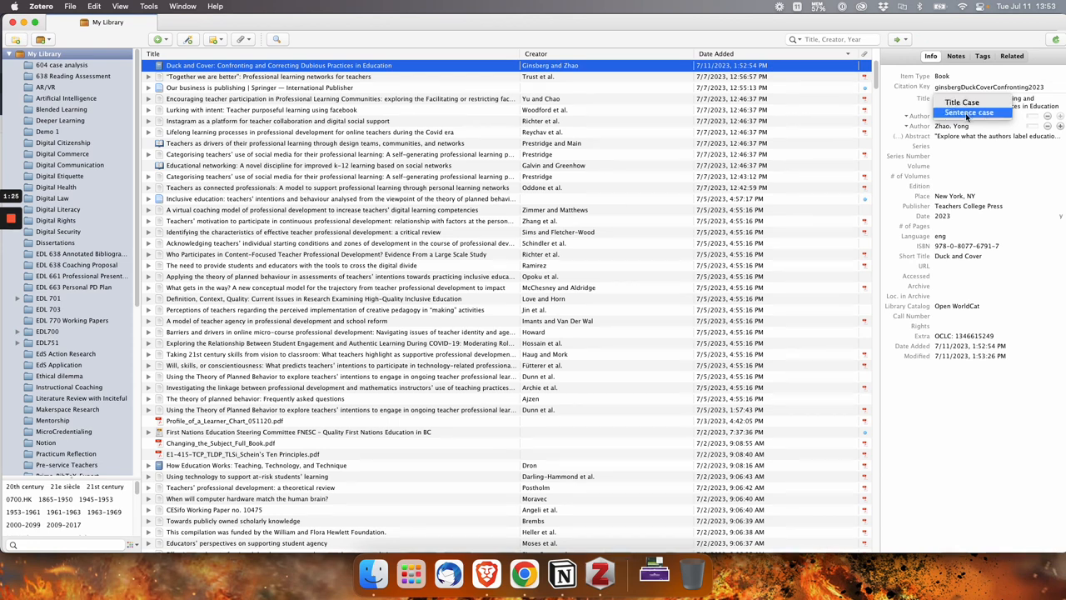
{"action": "left_click", "coordinate": [970, 114]}
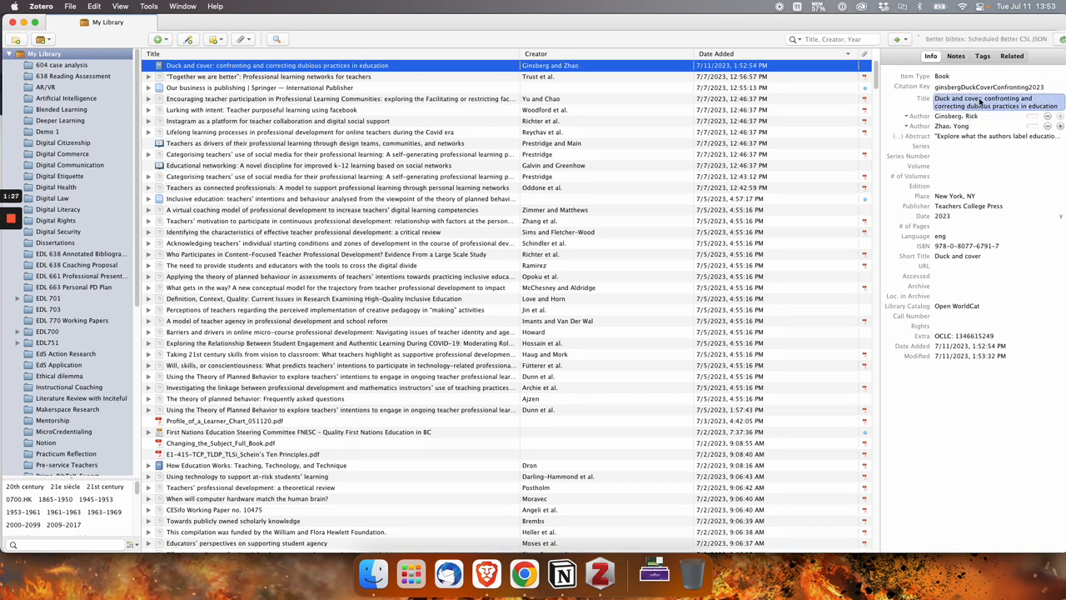
{"action": "left_click", "coordinate": [997, 102]}
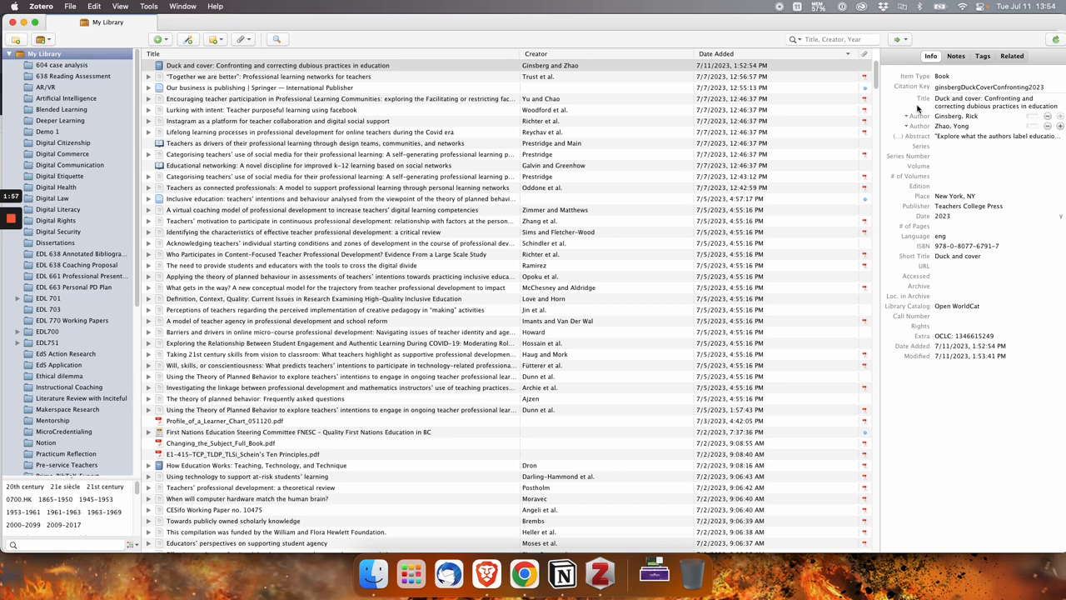
{"action": "double_click", "coordinate": [996, 102]}
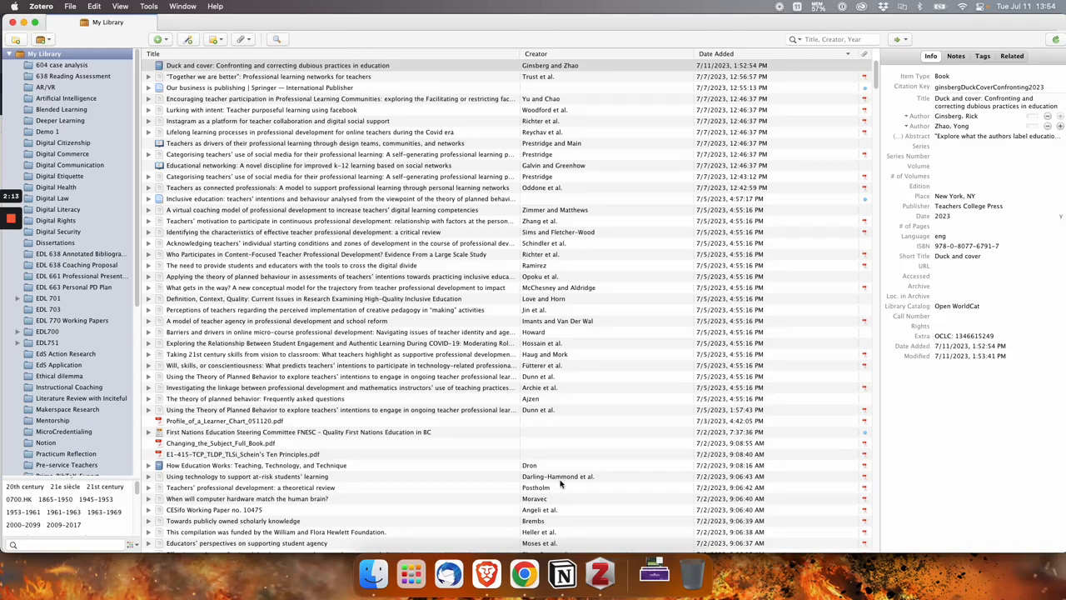
{"action": "mouse_move", "coordinate": [524, 573]}
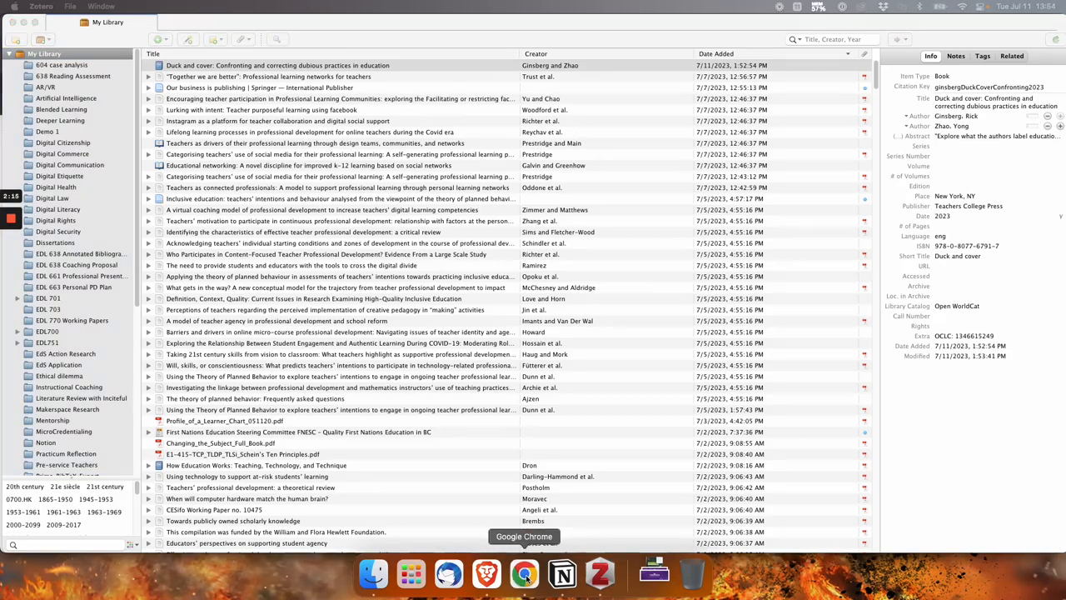
Step: Search Google for 'zotero connector' in Brave
{"action": "left_click", "coordinate": [523, 573]}
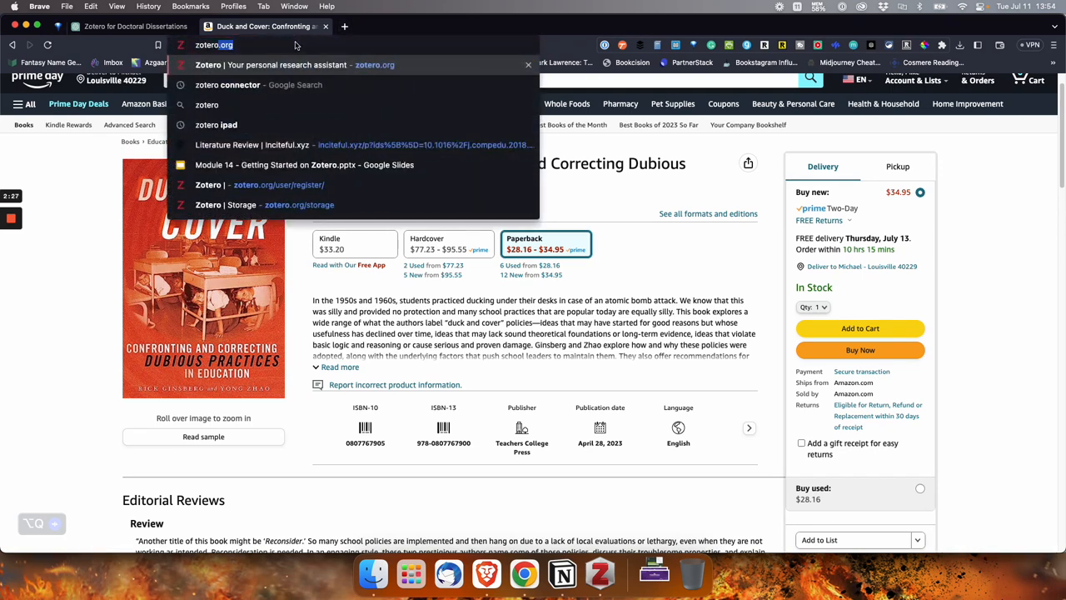
{"action": "left_click", "coordinate": [258, 83]}
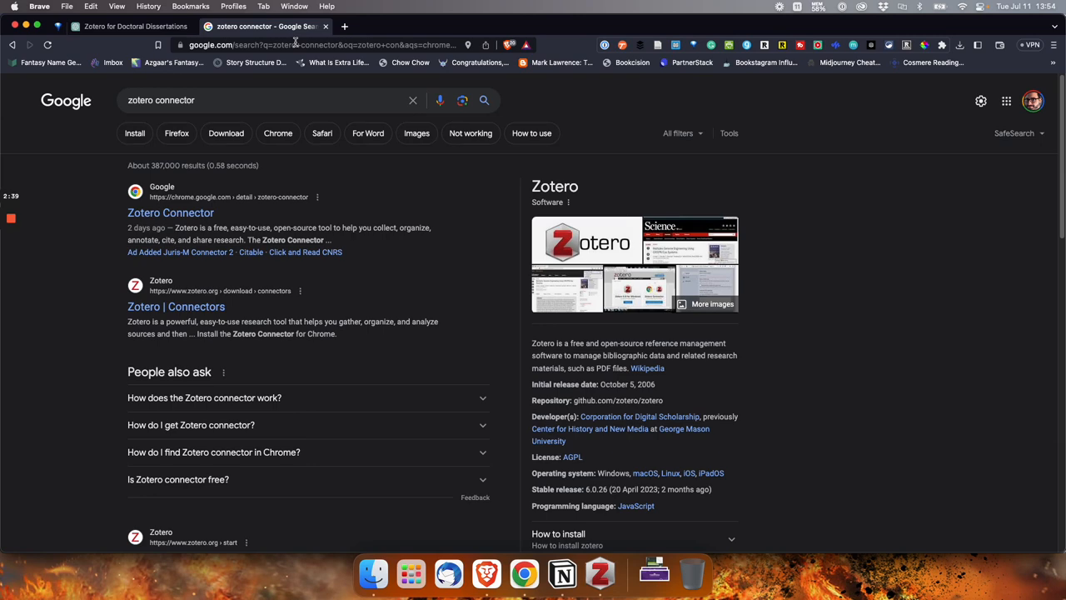
{"action": "mouse_move", "coordinate": [130, 150]}
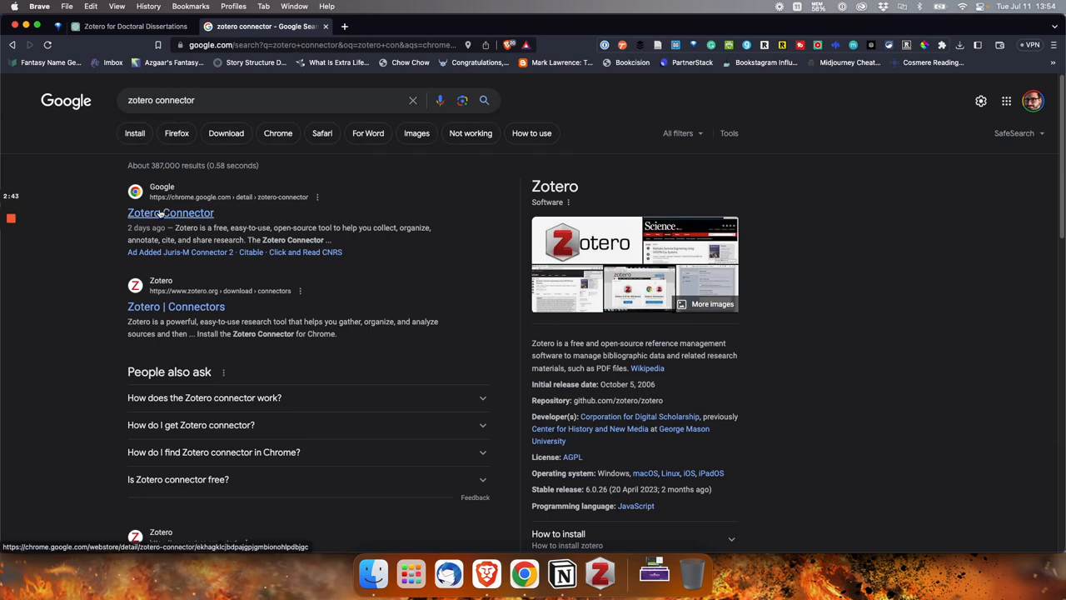
{"action": "left_click", "coordinate": [170, 213]}
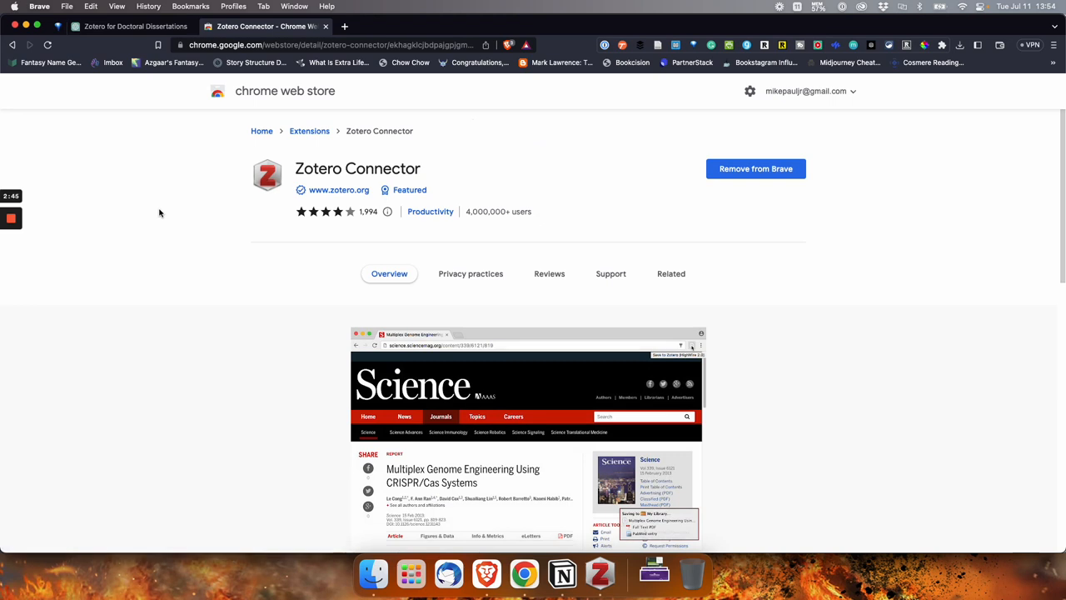
{"action": "mouse_move", "coordinate": [660, 196]}
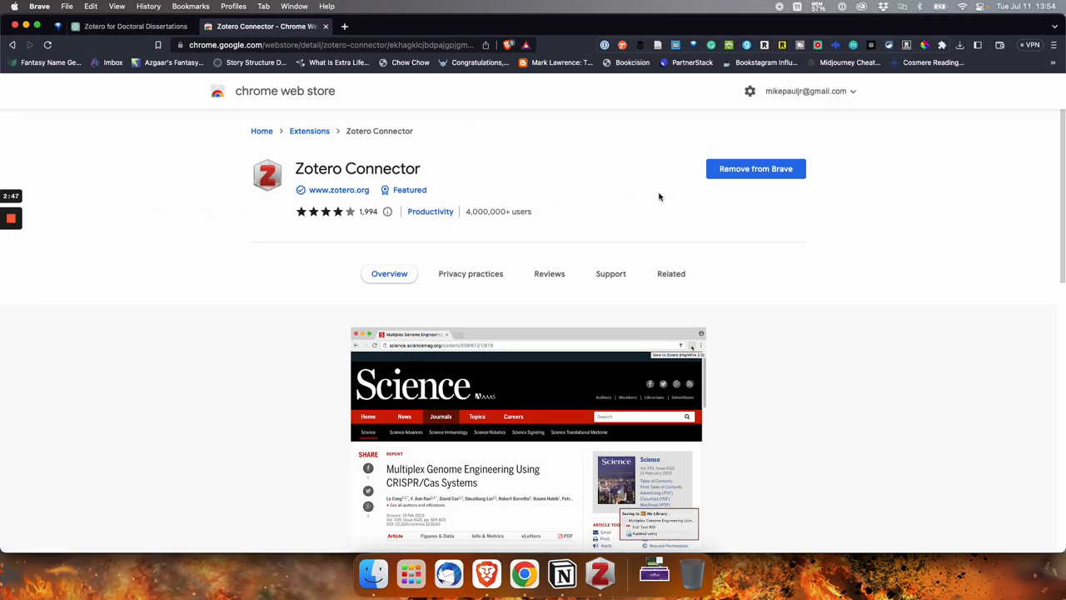
{"action": "mouse_move", "coordinate": [756, 168]}
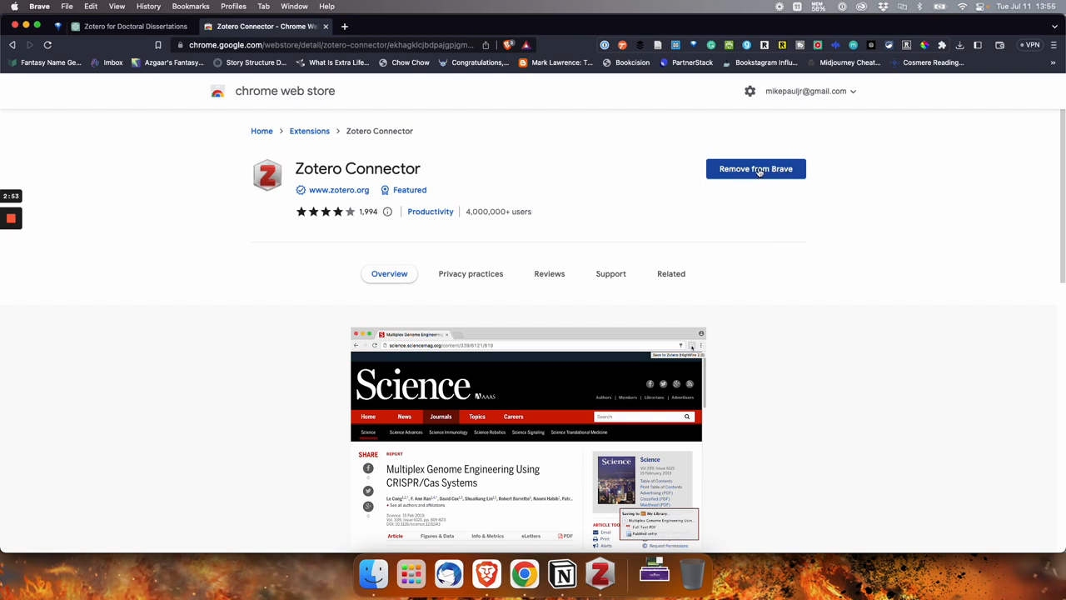
{"action": "mouse_move", "coordinate": [713, 170]}
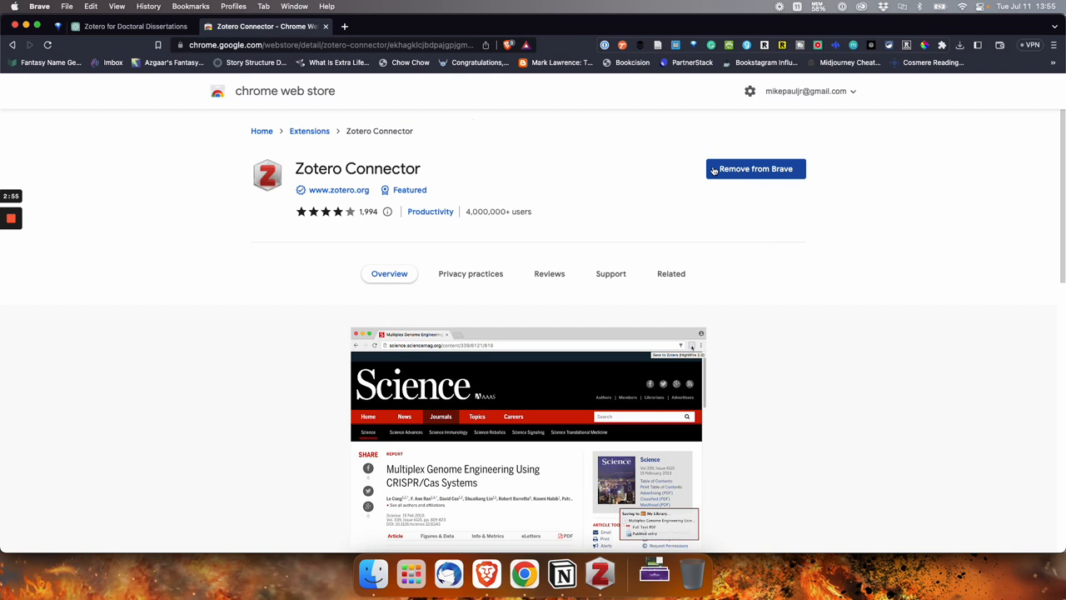
{"action": "mouse_move", "coordinate": [653, 190]}
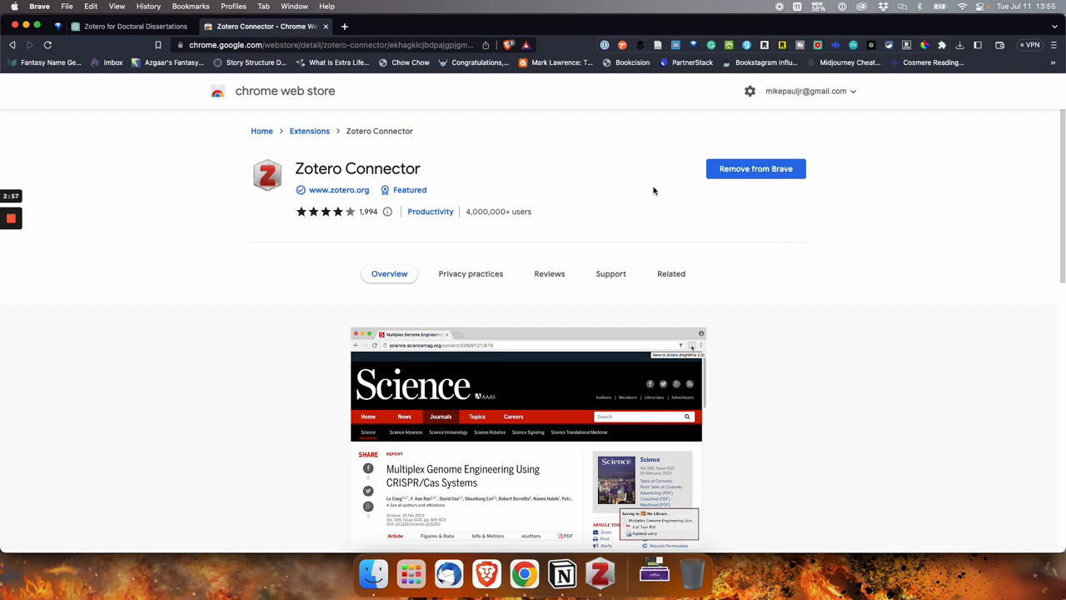
{"action": "mouse_move", "coordinate": [566, 195]}
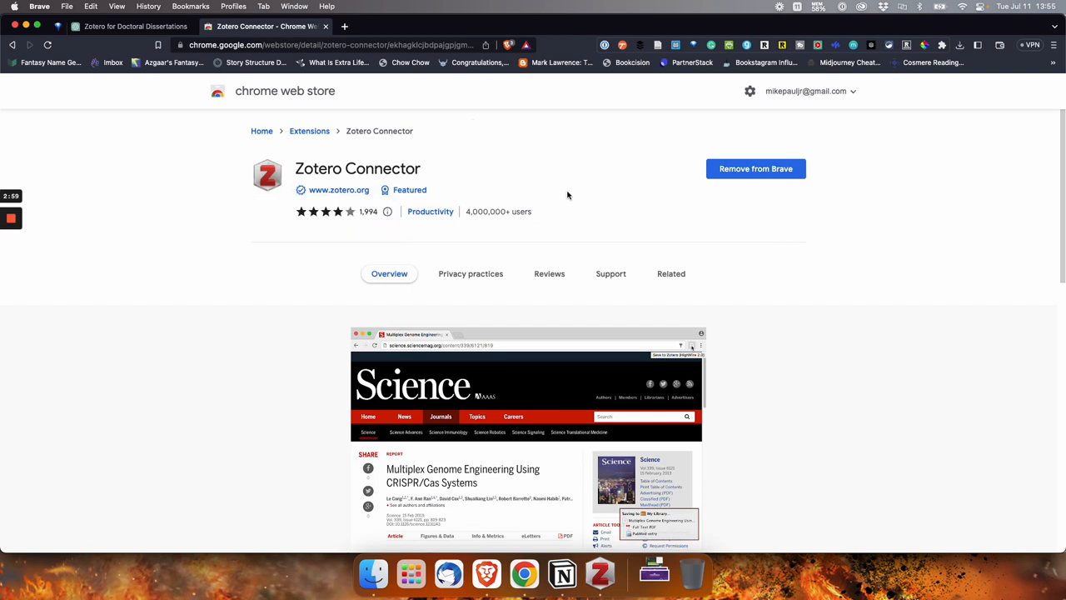
{"action": "mouse_move", "coordinate": [517, 243]}
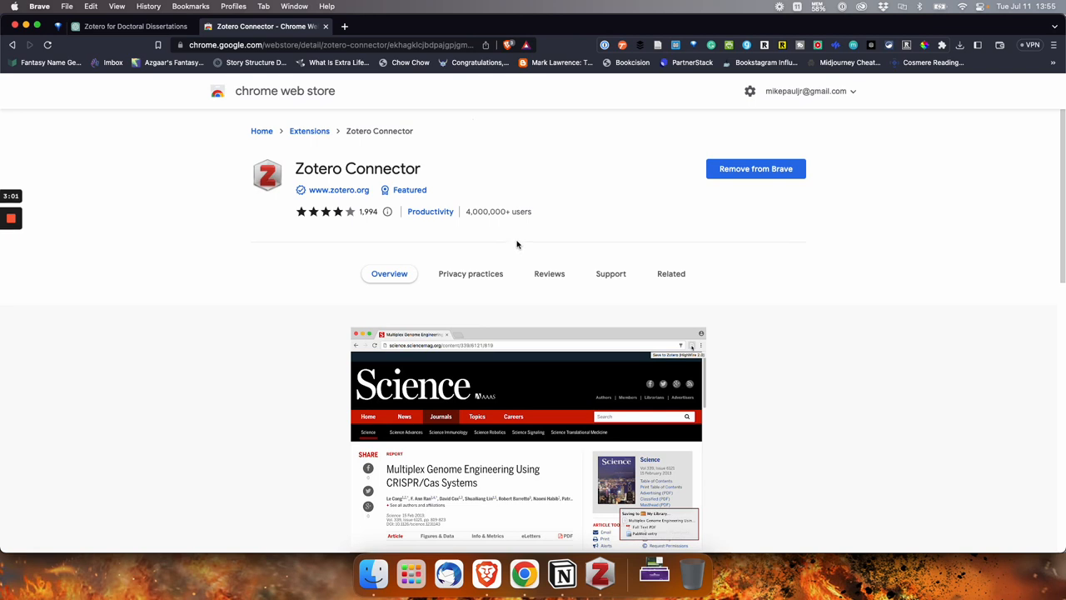
{"action": "mouse_move", "coordinate": [653, 45]}
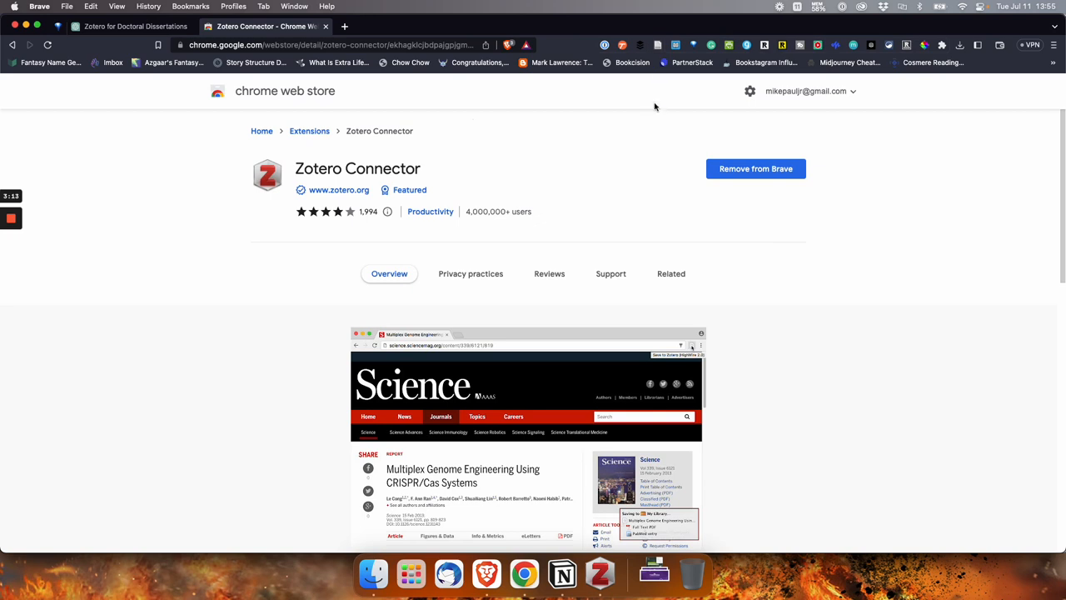
{"action": "mouse_move", "coordinate": [713, 300]}
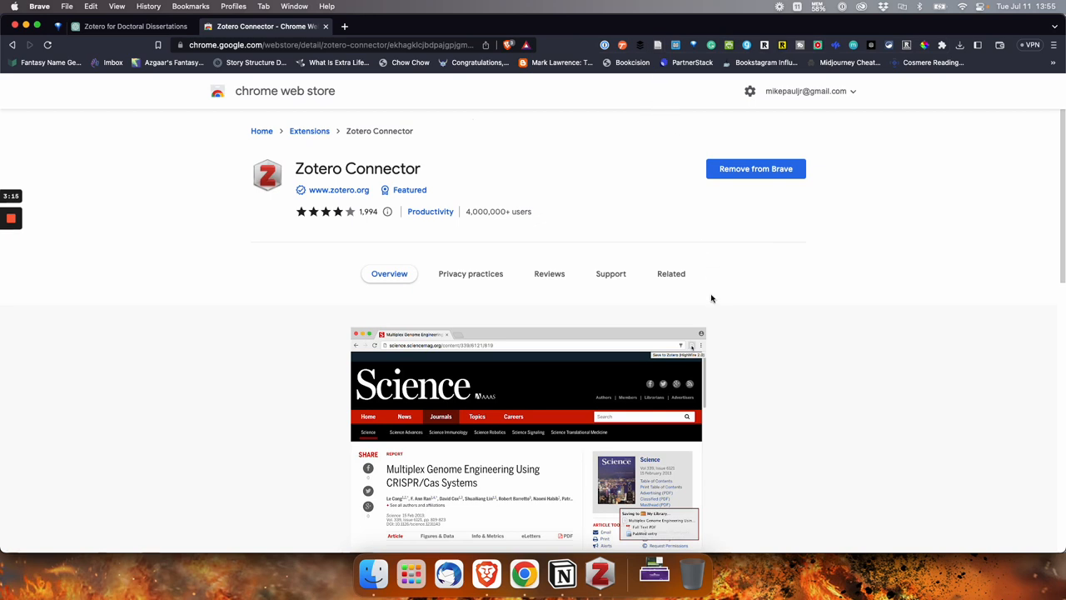
{"action": "mouse_move", "coordinate": [997, 166]}
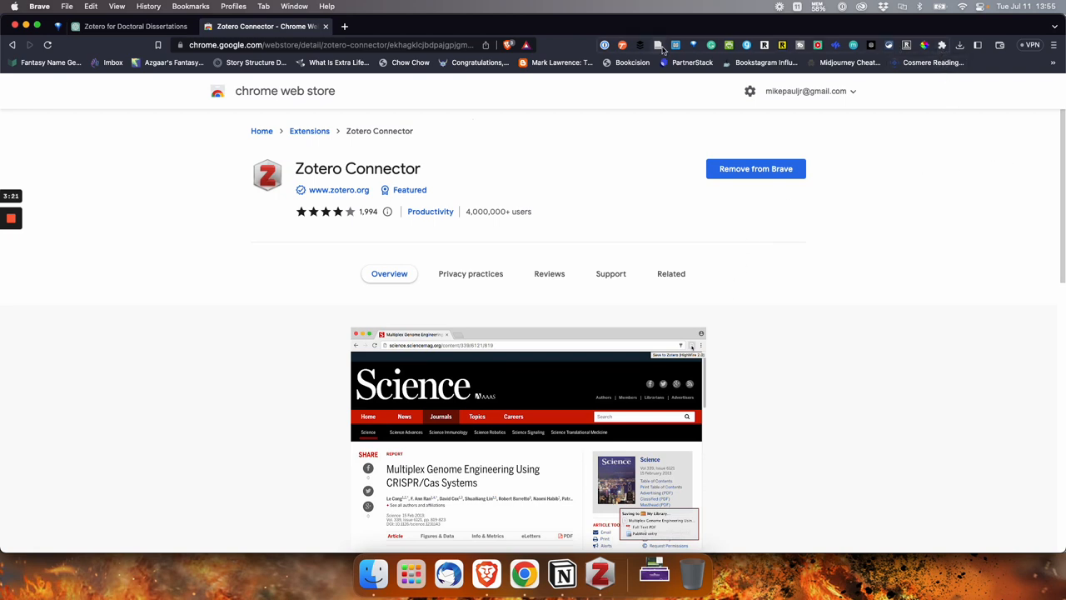
{"action": "mouse_move", "coordinate": [908, 57]}
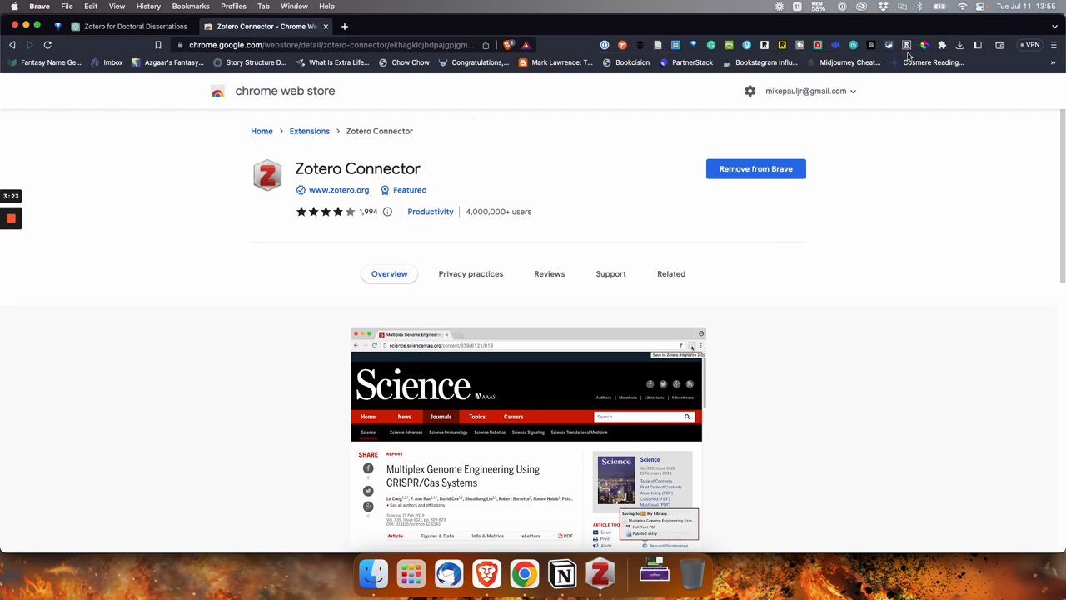
{"action": "mouse_move", "coordinate": [906, 47]}
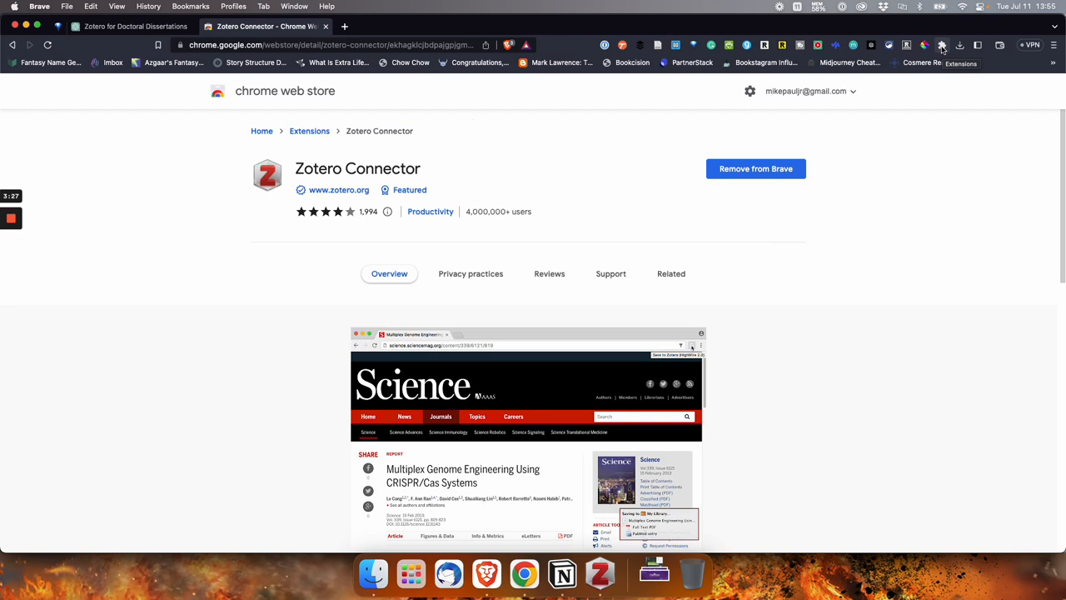
Step: Pin the Zotero Connector extension in Brave's extensions list for quick access
{"action": "left_click", "coordinate": [943, 45]}
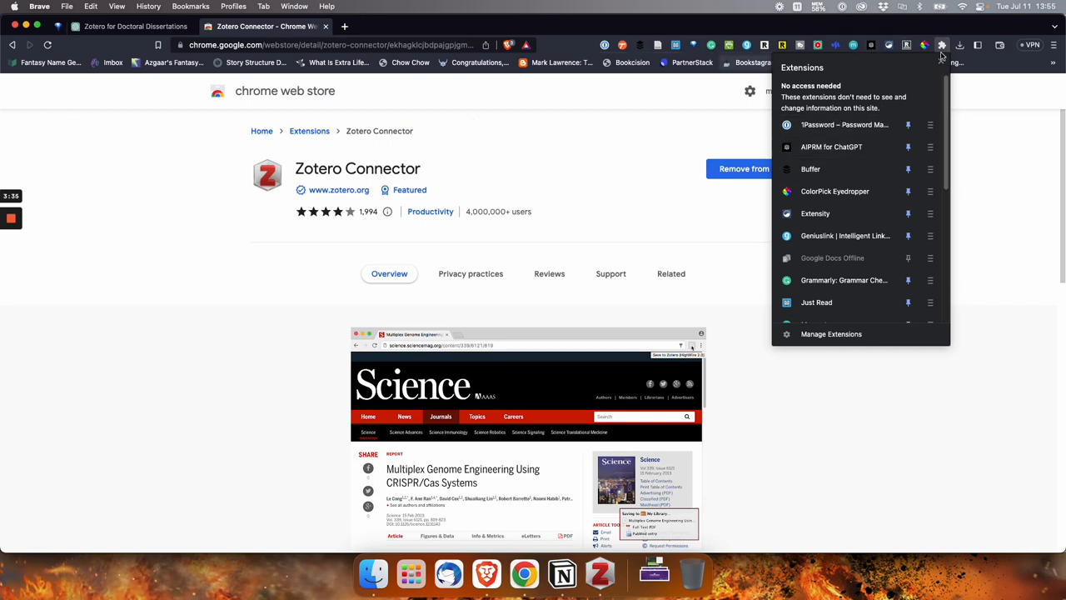
{"action": "scroll", "scroll_direction": "down", "scroll_amount": 3}
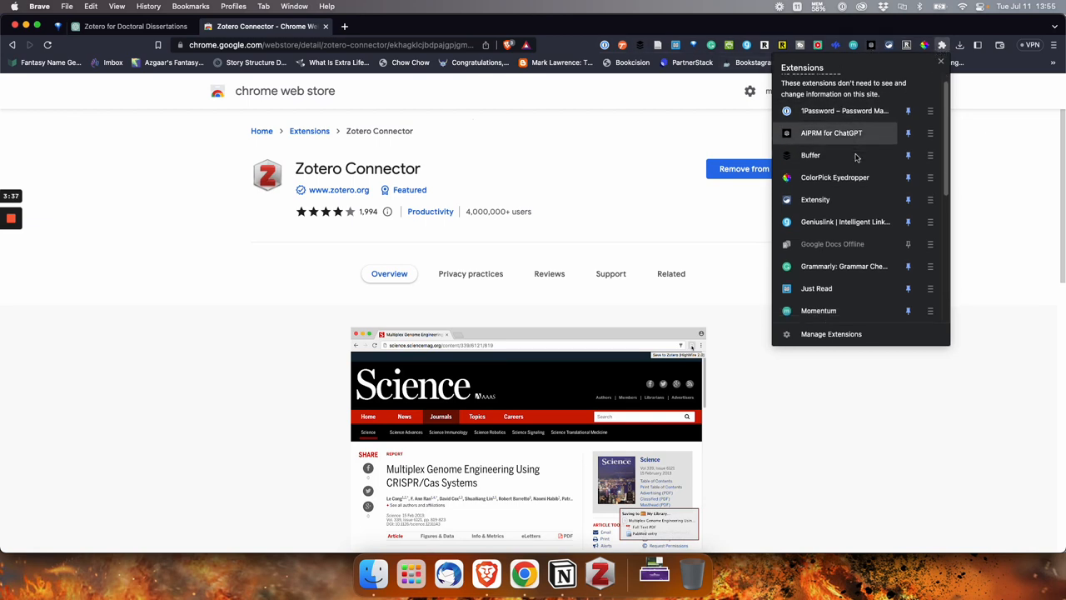
{"action": "mouse_move", "coordinate": [881, 177]}
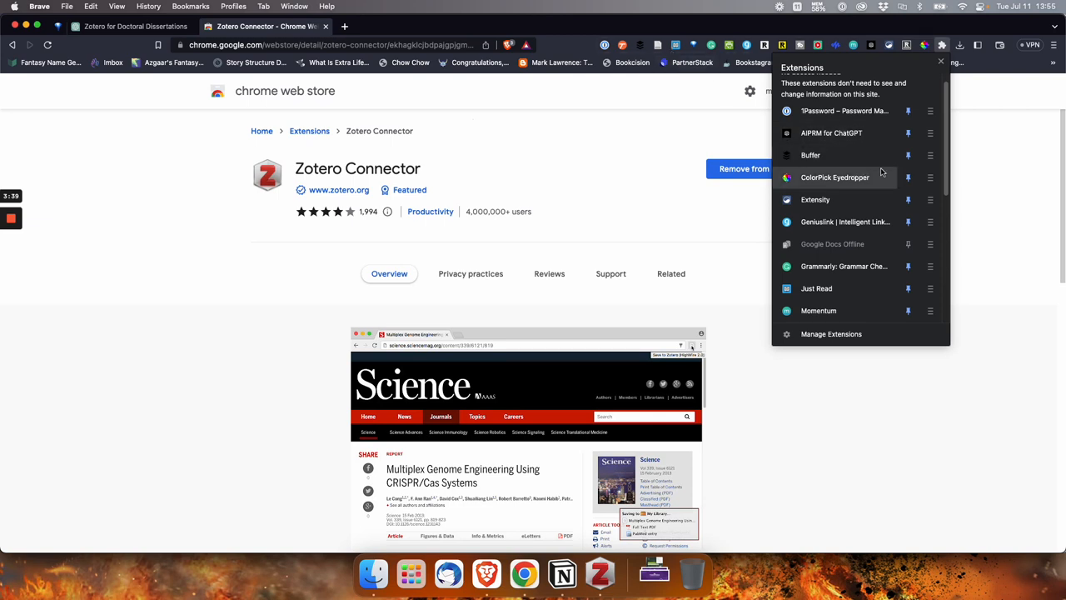
{"action": "scroll", "scroll_direction": "down", "scroll_amount": 3}
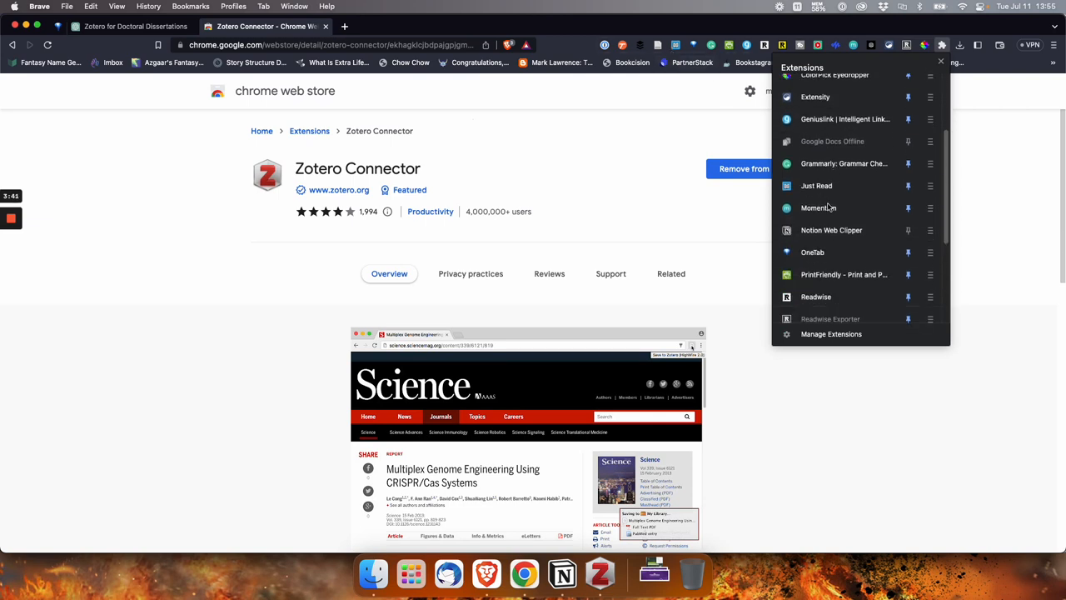
{"action": "scroll", "scroll_direction": "down", "scroll_amount": 3}
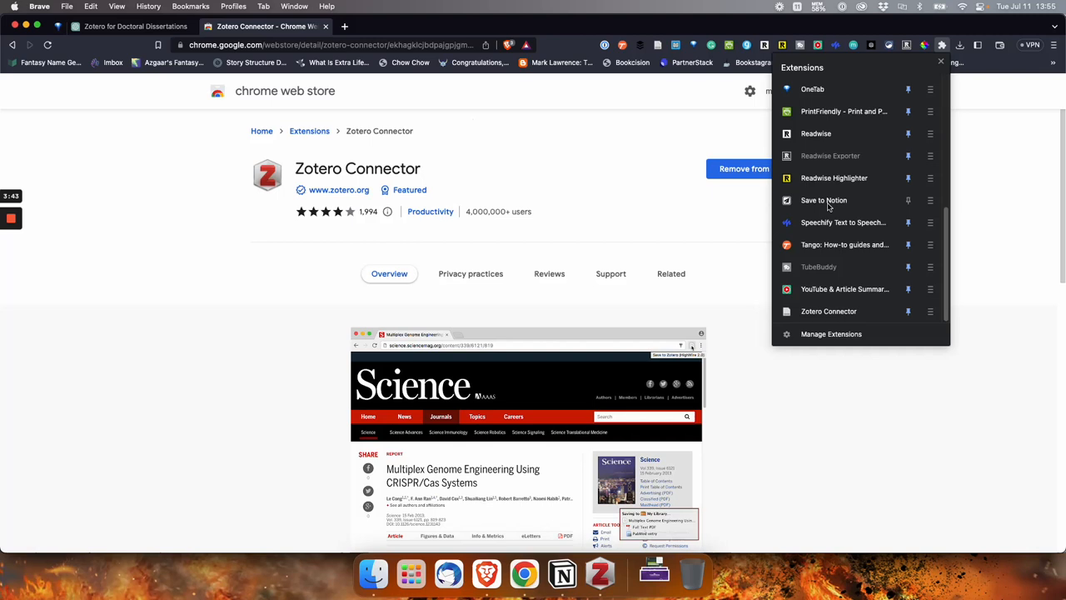
{"action": "mouse_move", "coordinate": [828, 312]}
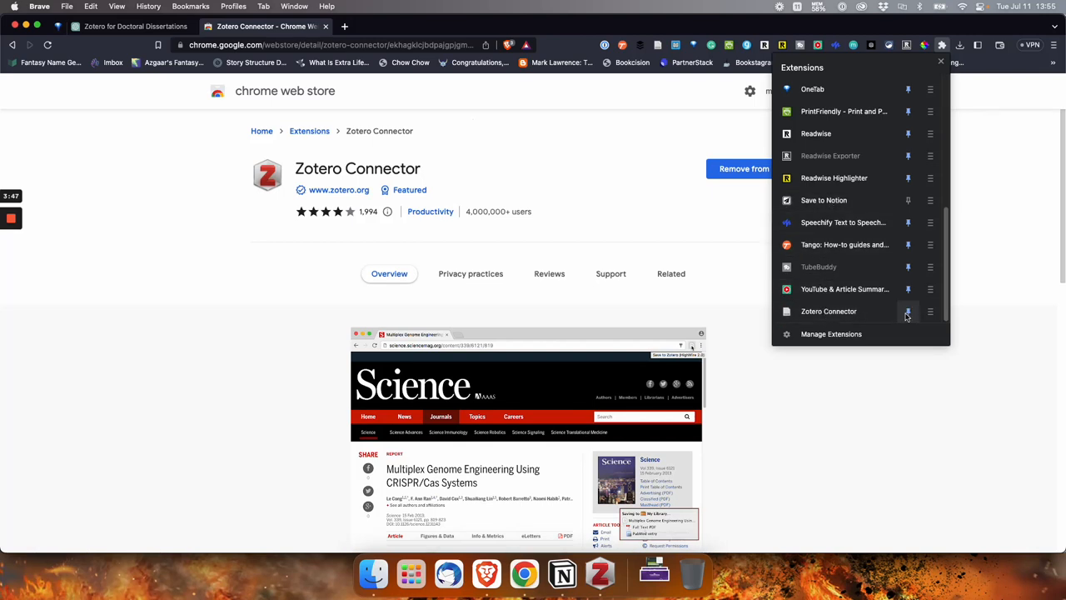
{"action": "mouse_move", "coordinate": [908, 313]}
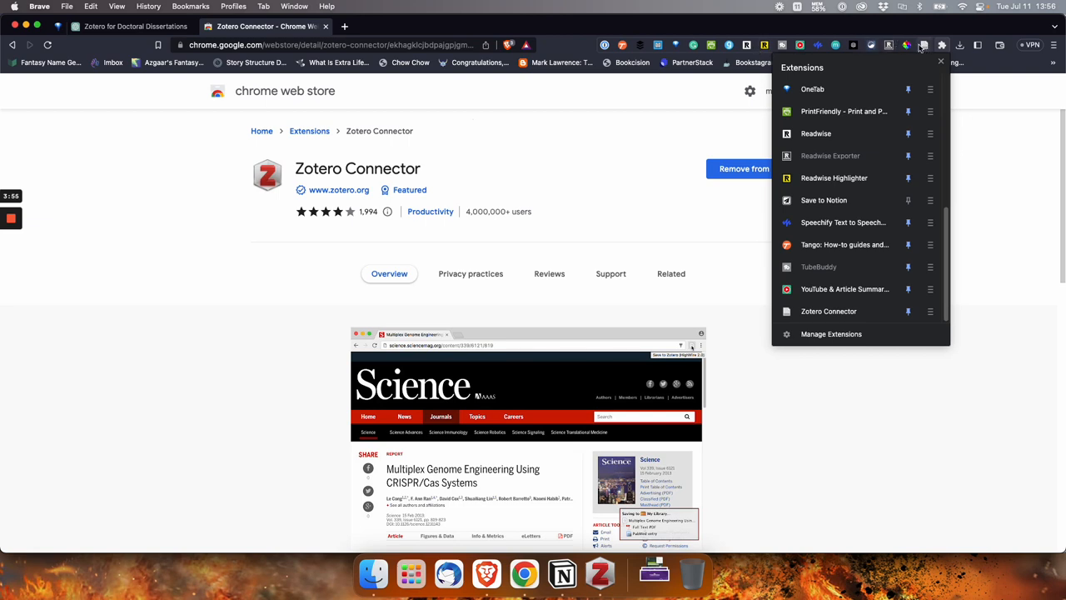
{"action": "left_click", "coordinate": [923, 45]}
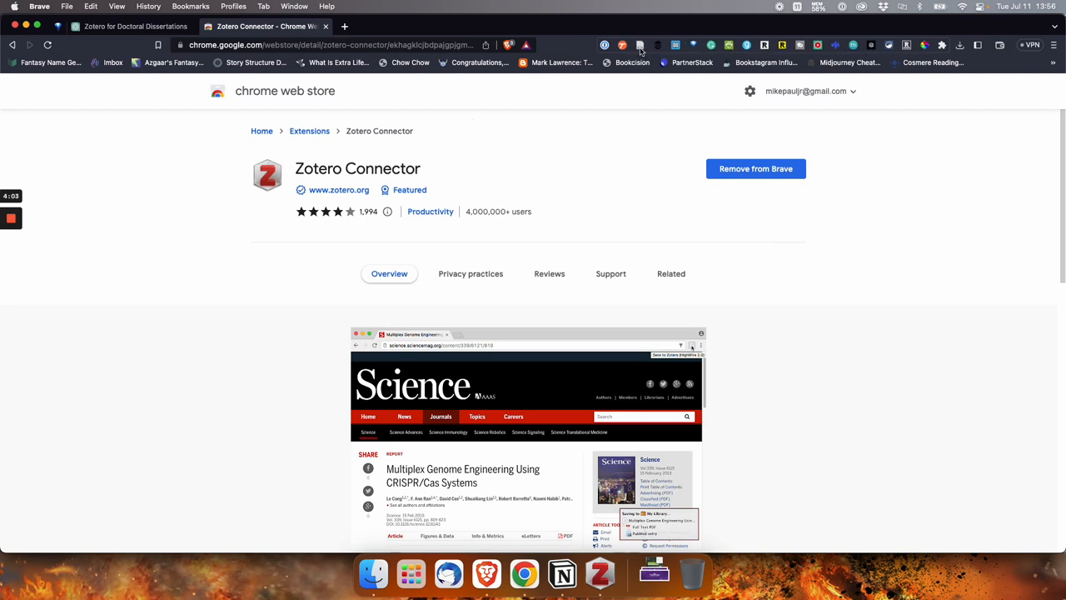
{"action": "mouse_move", "coordinate": [665, 47]}
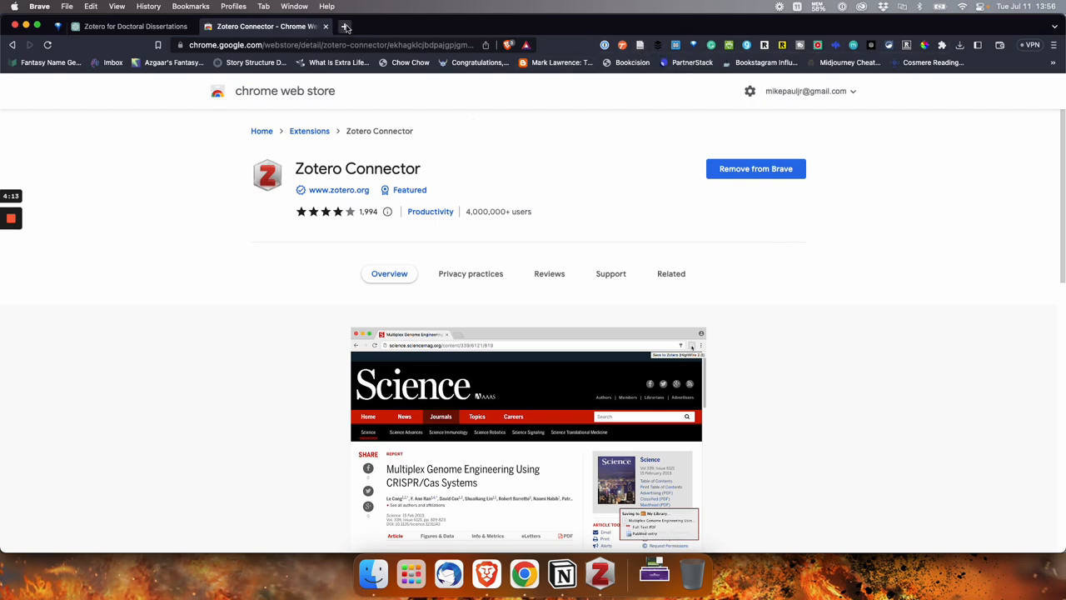
Step: Open the New York Times Vermont flooding rescue article in a new tab
{"action": "left_click", "coordinate": [345, 27]}
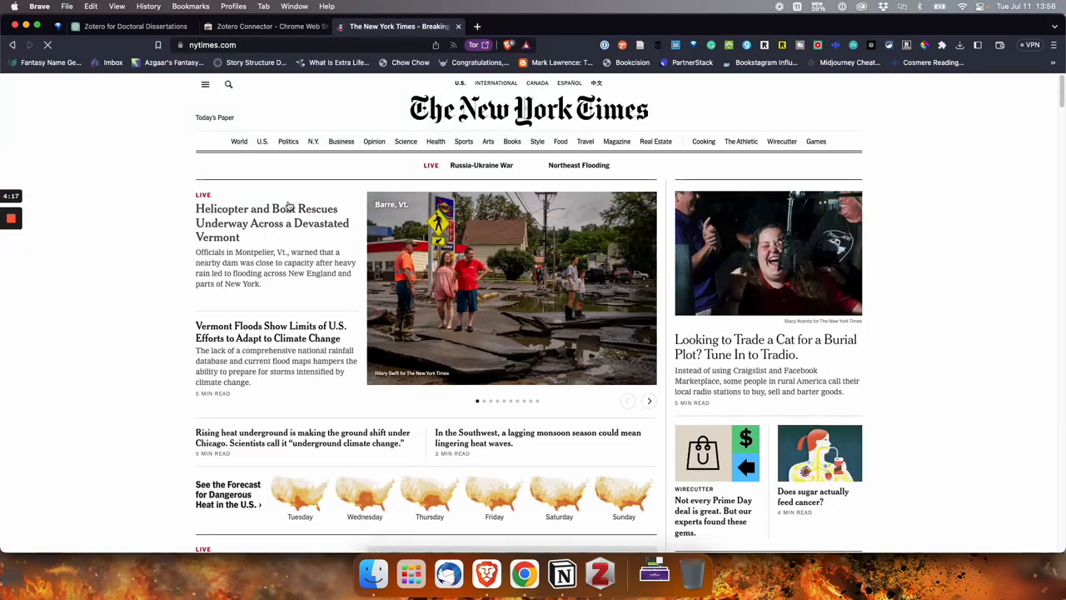
{"action": "left_click", "coordinate": [272, 223]}
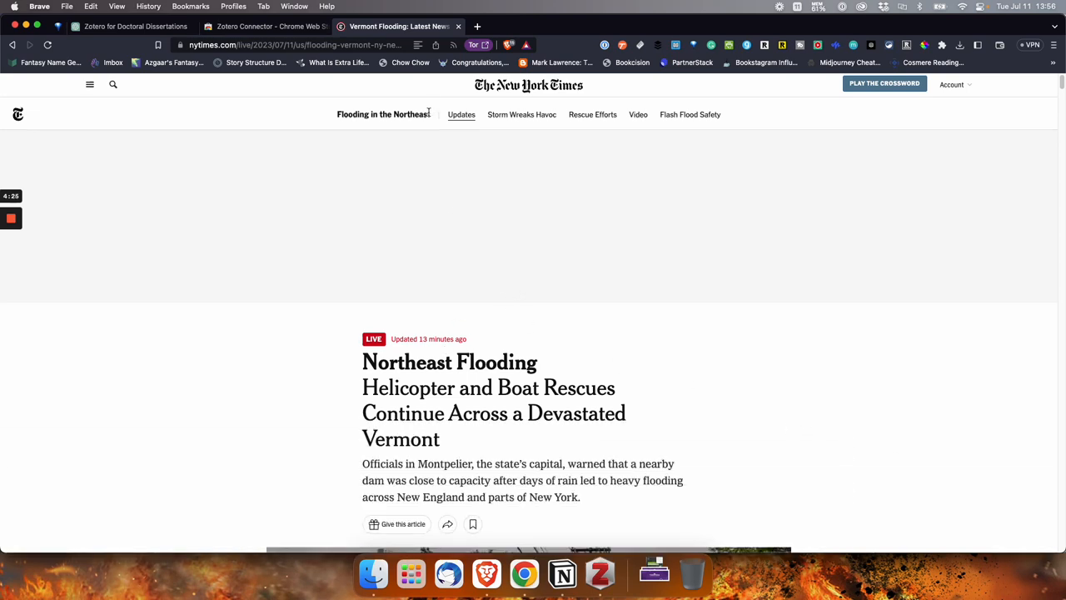
{"action": "mouse_move", "coordinate": [855, 110]}
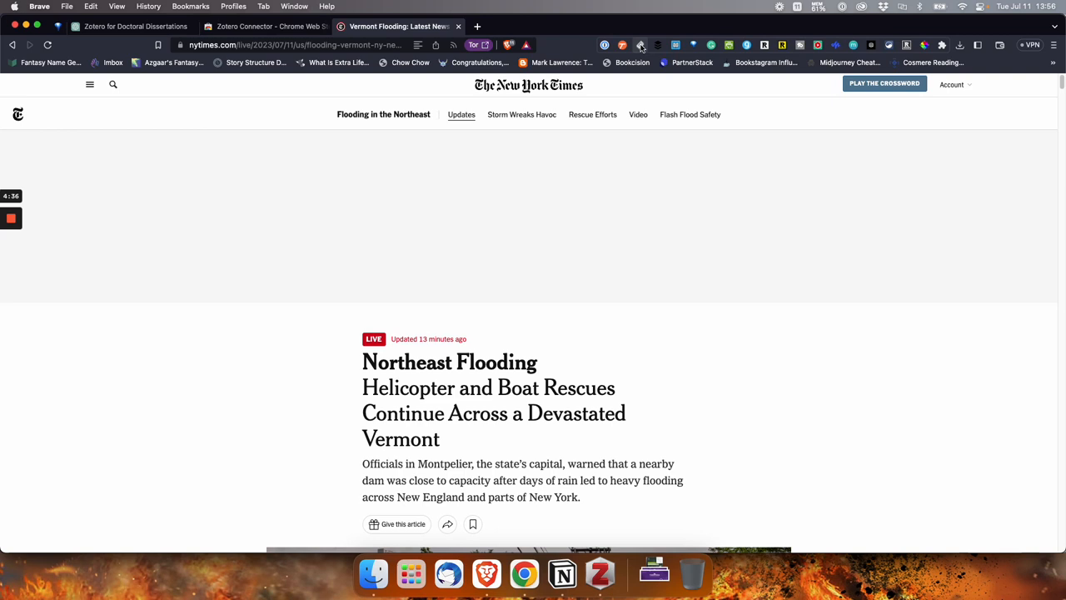
{"action": "mouse_move", "coordinate": [640, 45]}
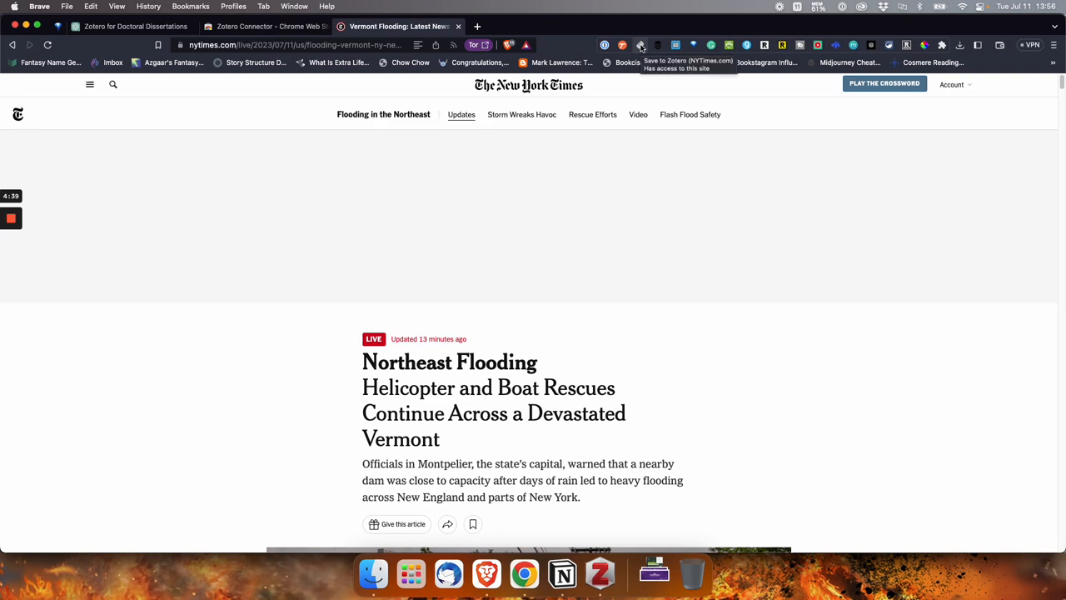
Step: Save the Northeast flooding article with Zotero Connector into My Library
{"action": "left_click", "coordinate": [642, 45]}
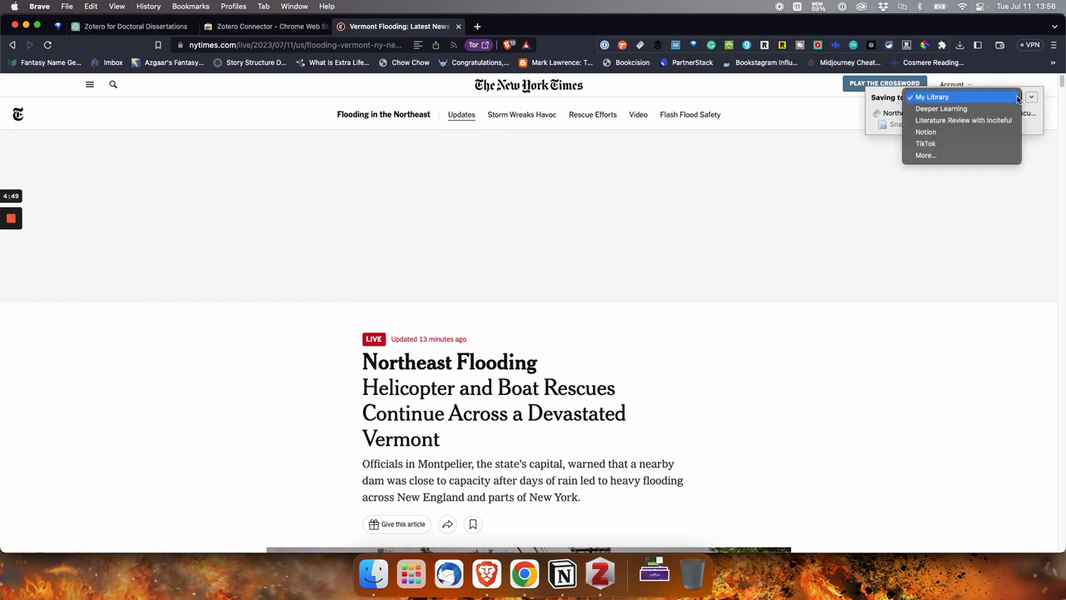
{"action": "mouse_move", "coordinate": [963, 120]}
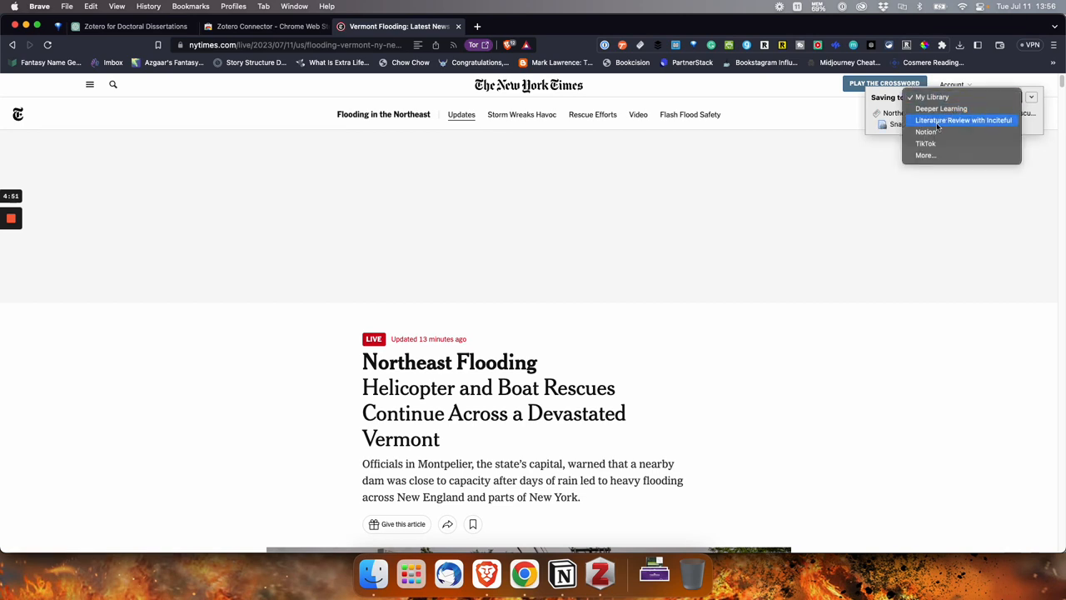
{"action": "mouse_move", "coordinate": [925, 155]}
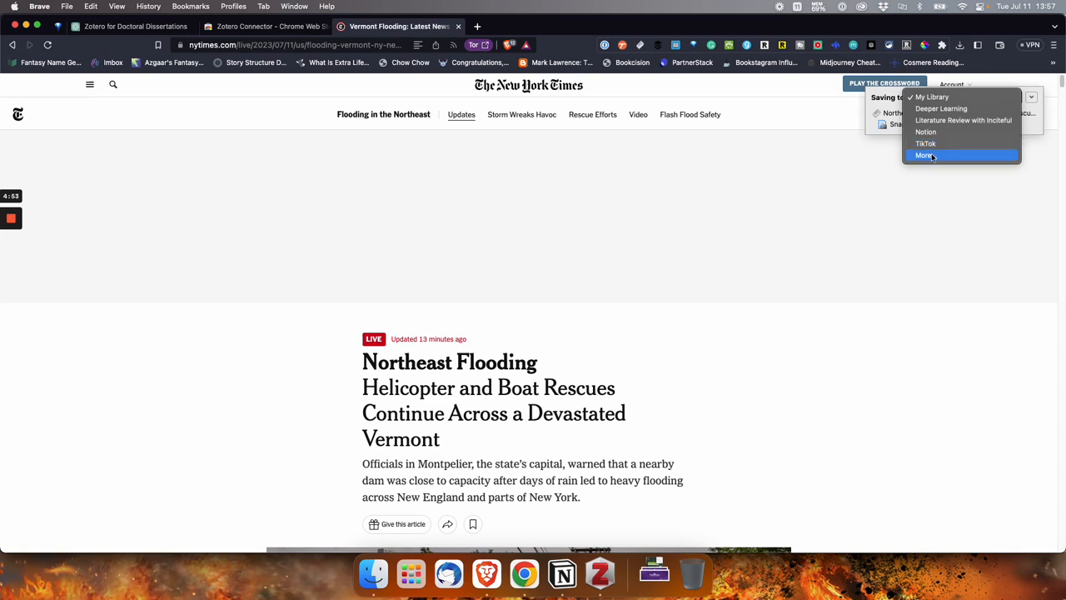
{"action": "left_click", "coordinate": [925, 155]}
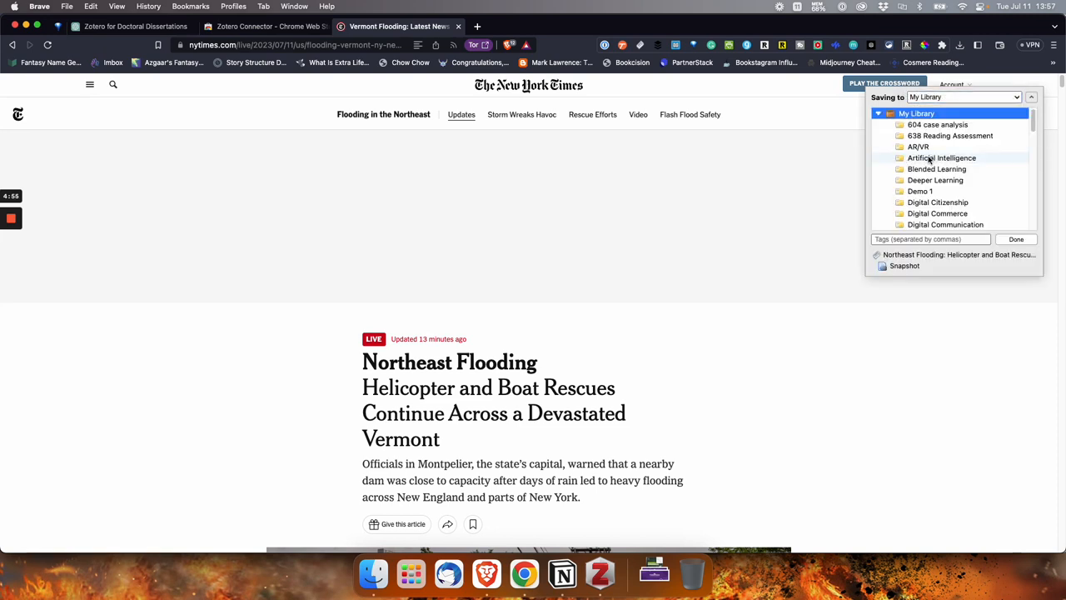
{"action": "scroll", "scroll_direction": "down", "scroll_amount": 3}
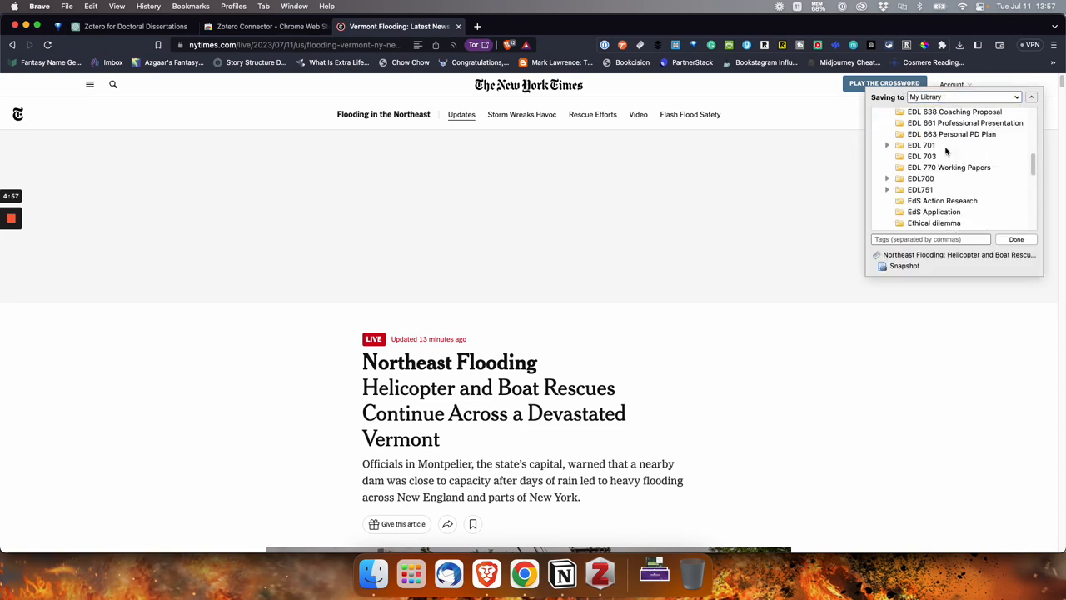
{"action": "scroll", "scroll_direction": "down", "scroll_amount": 3}
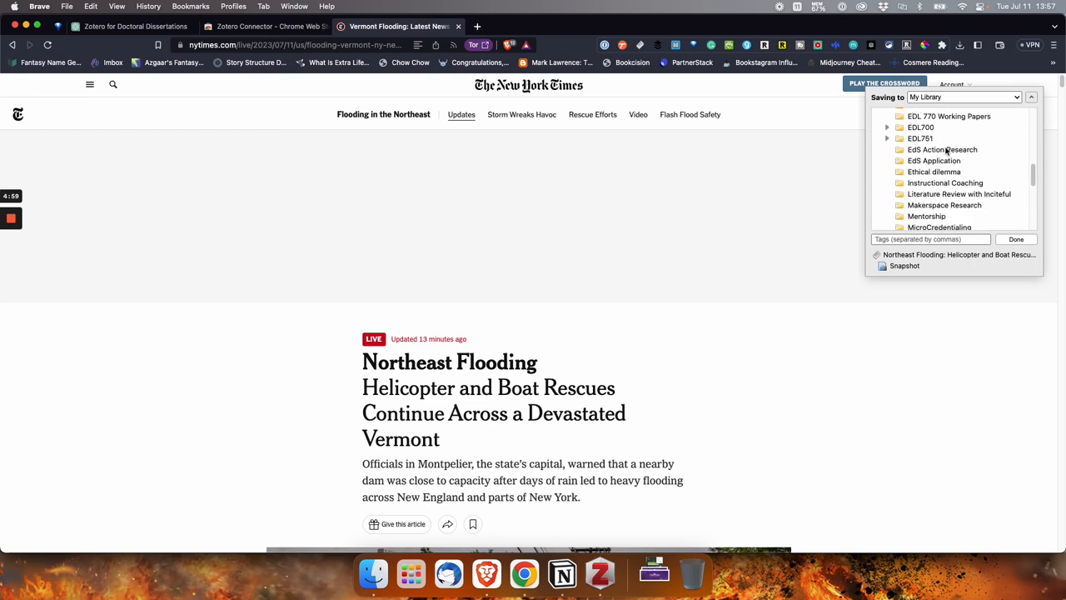
{"action": "scroll", "scroll_direction": "up", "scroll_amount": 3}
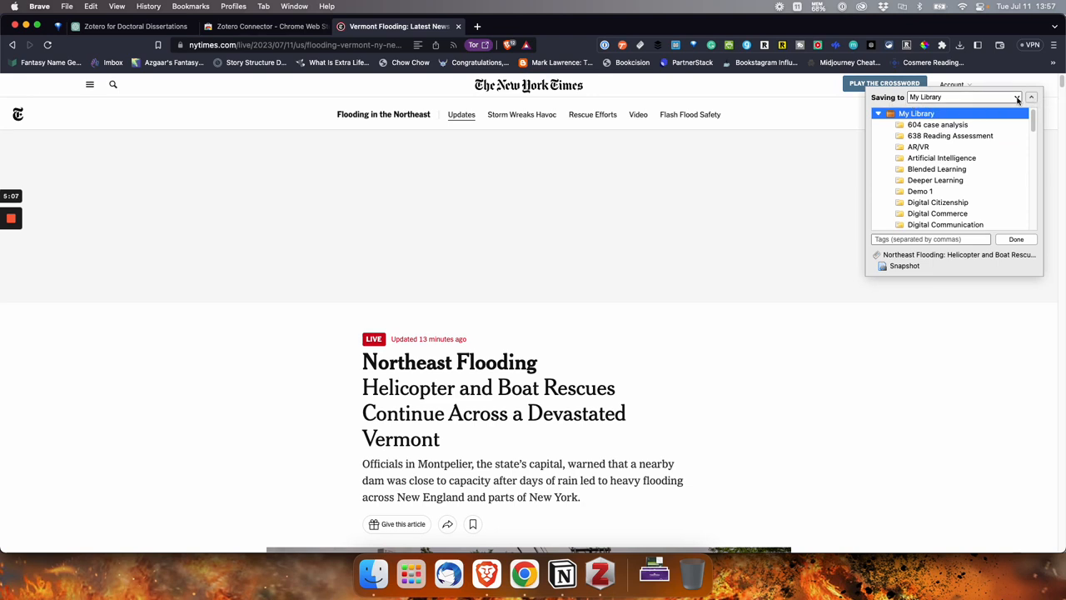
{"action": "left_click", "coordinate": [1032, 97]}
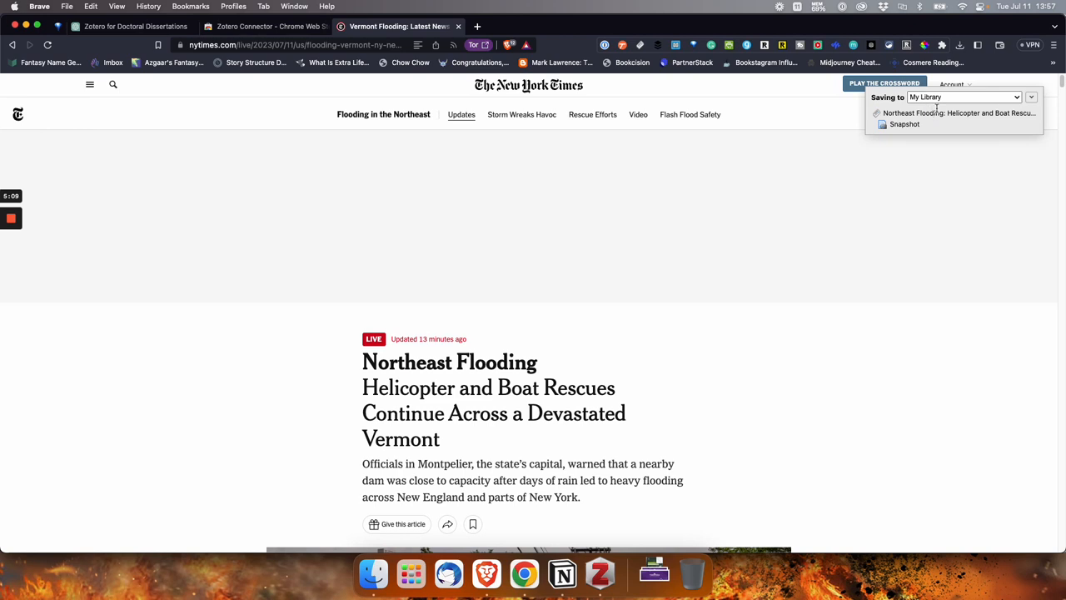
{"action": "mouse_move", "coordinate": [784, 127]}
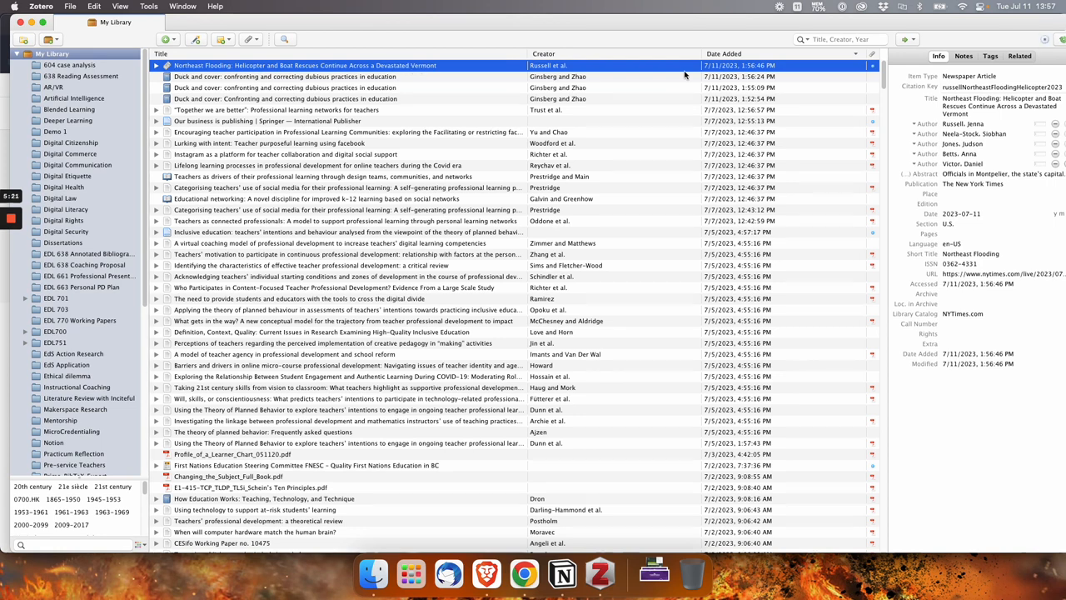
{"action": "mouse_move", "coordinate": [970, 116]}
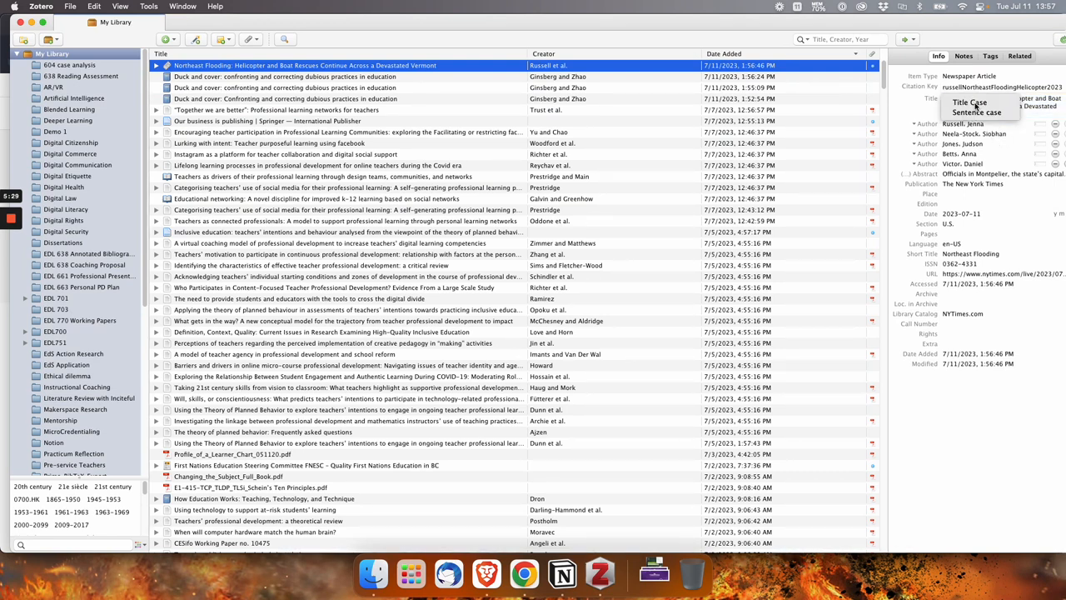
Step: Convert the Northeast flooding article's title to sentence case
{"action": "left_click", "coordinate": [976, 113]}
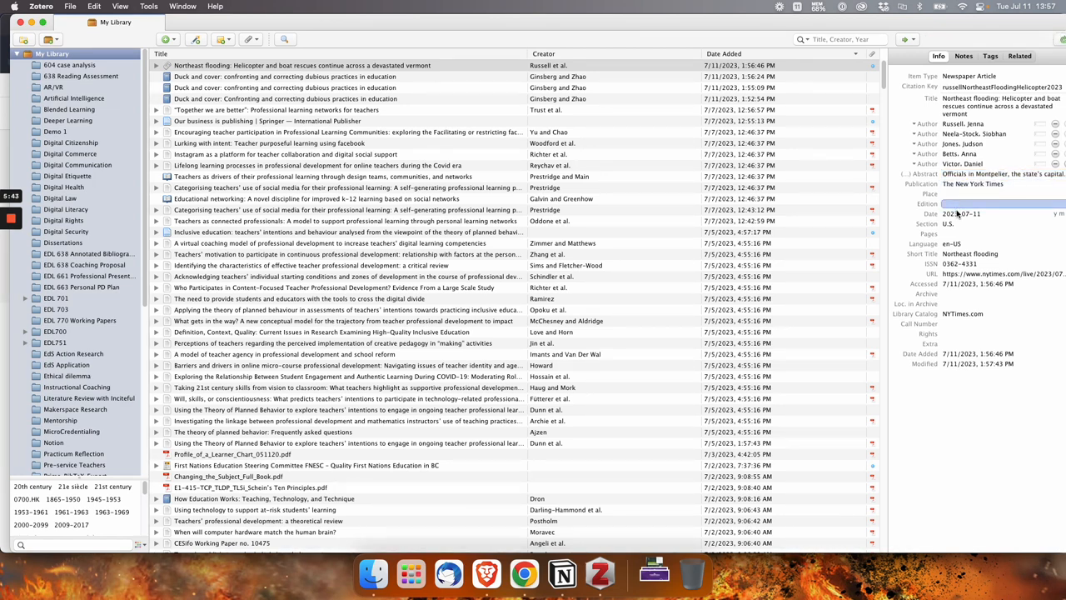
{"action": "left_click", "coordinate": [1000, 273]}
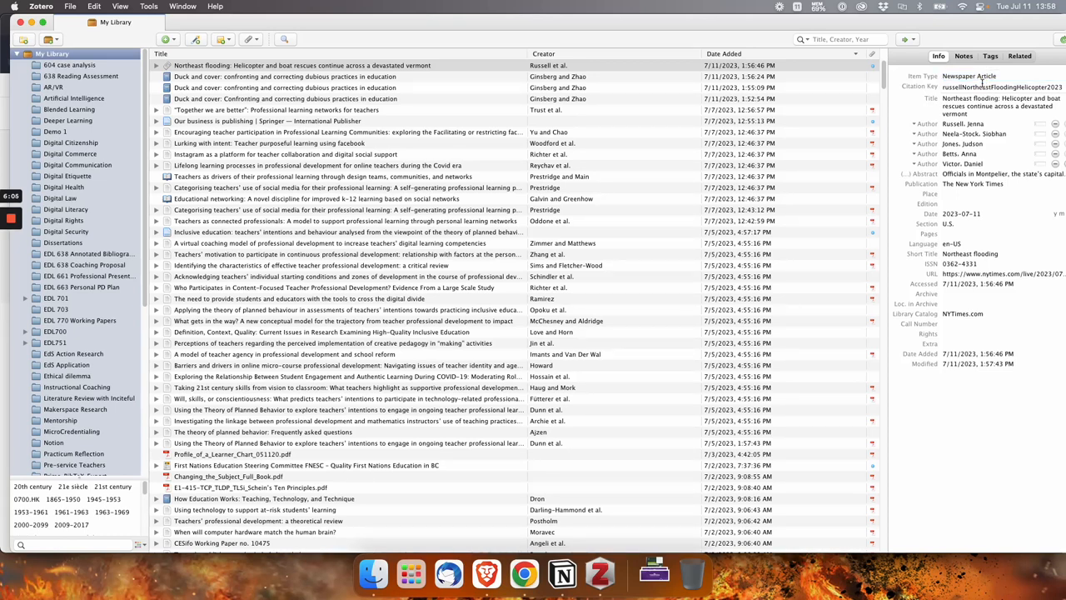
{"action": "left_click", "coordinate": [969, 77]}
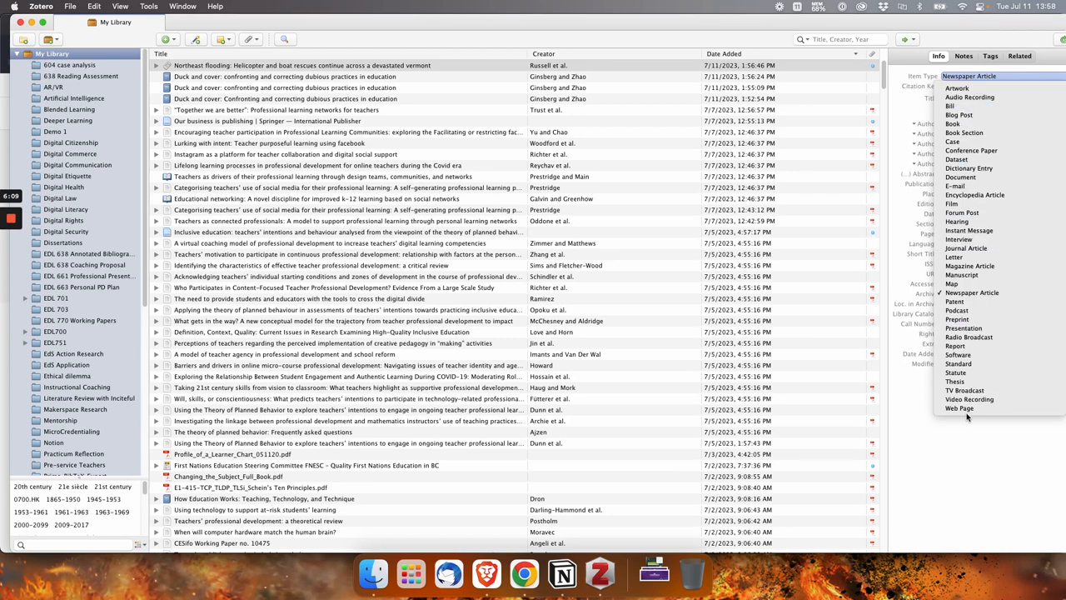
{"action": "mouse_move", "coordinate": [957, 257]}
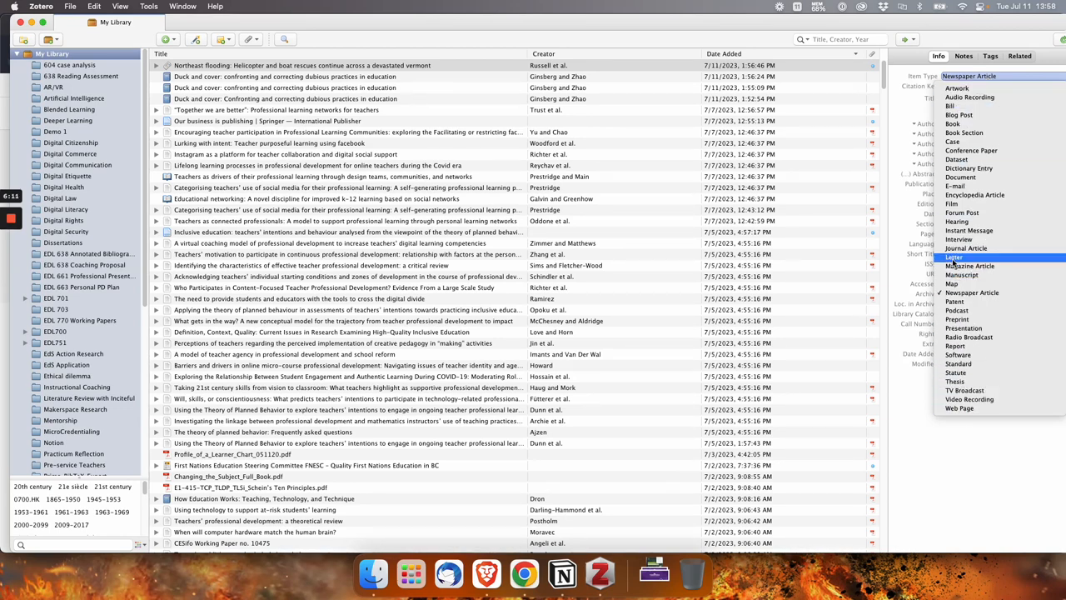
{"action": "mouse_move", "coordinate": [958, 240]}
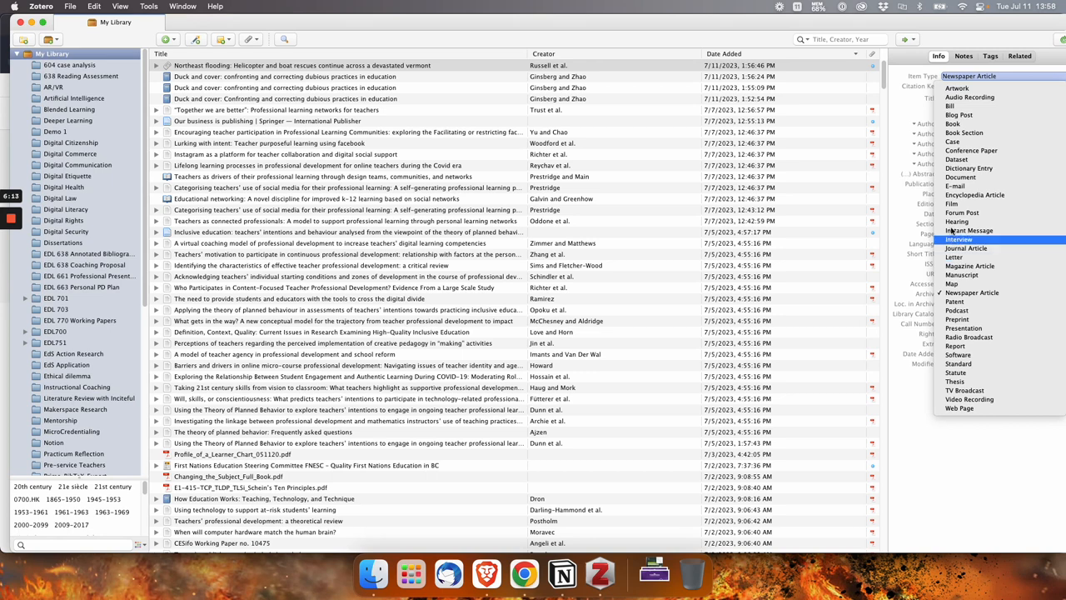
{"action": "mouse_move", "coordinate": [956, 97]}
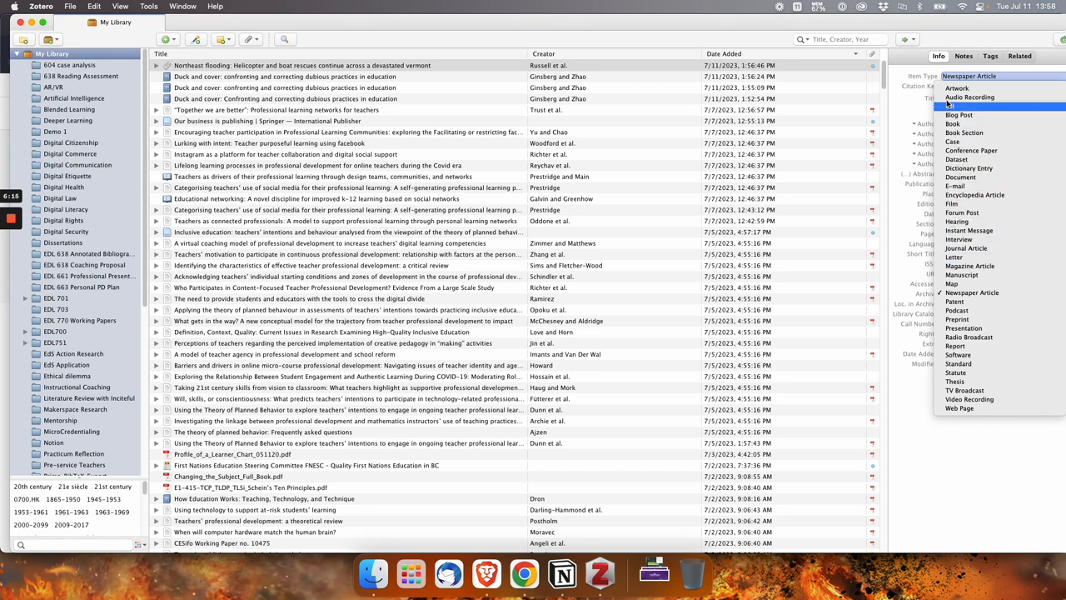
{"action": "left_click", "coordinate": [973, 294]}
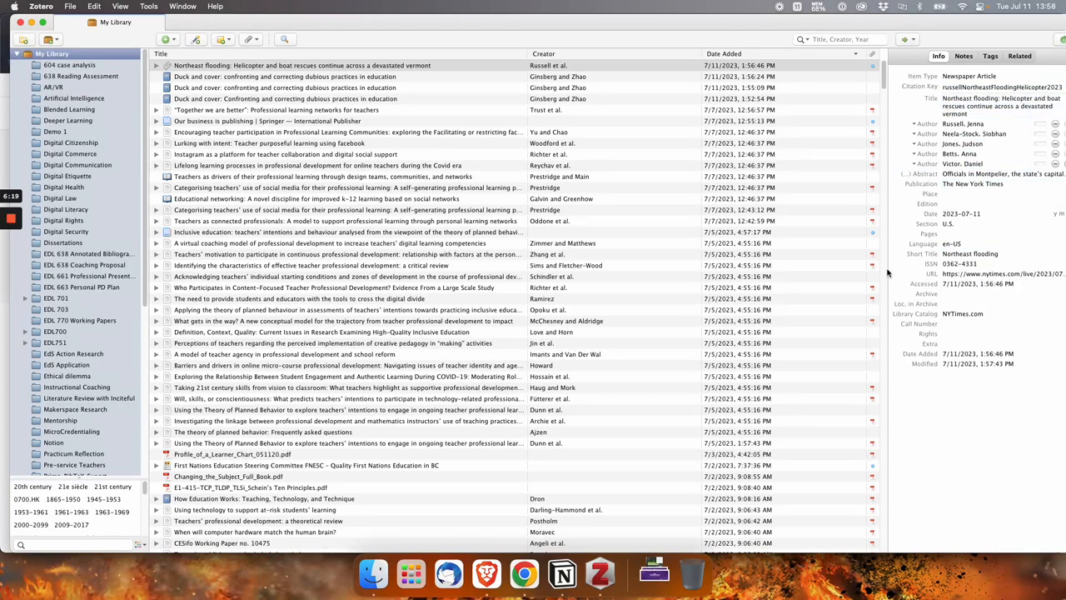
{"action": "mouse_move", "coordinate": [900, 376]}
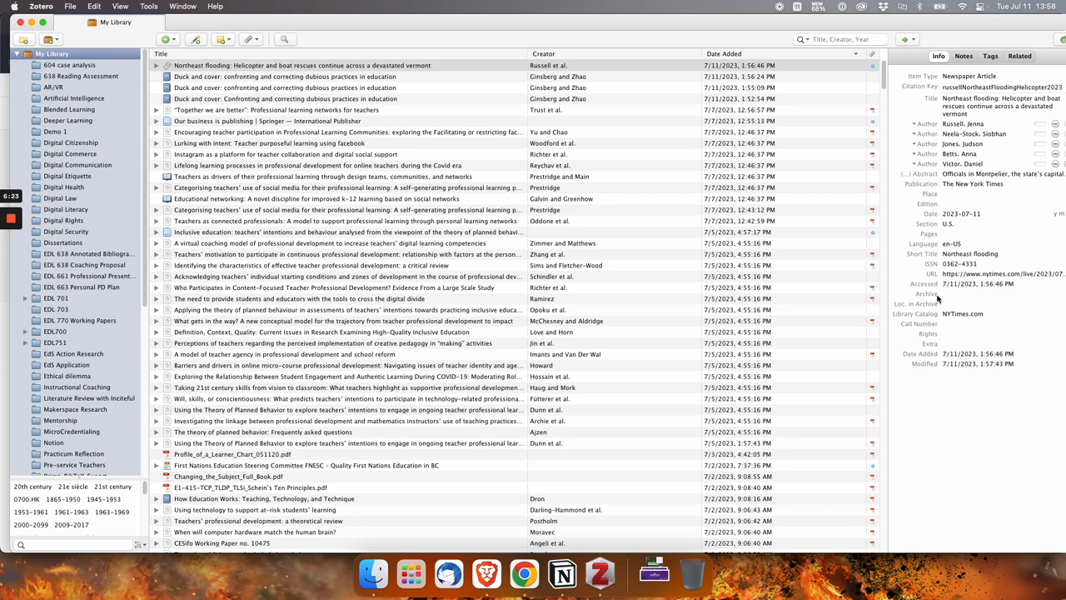
{"action": "mouse_move", "coordinate": [570, 20]}
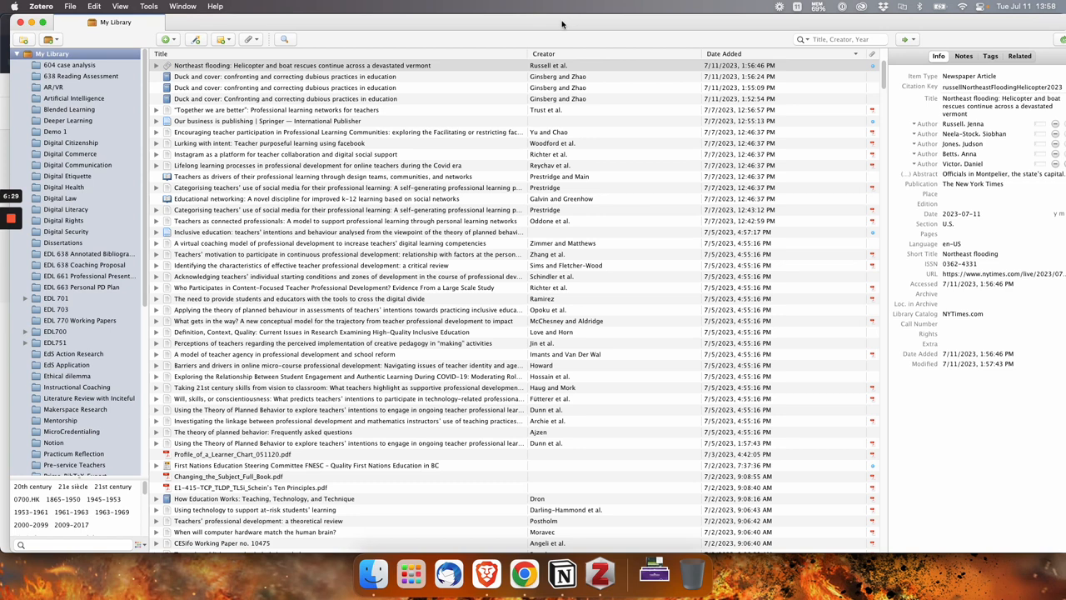
{"action": "mouse_move", "coordinate": [547, 32]}
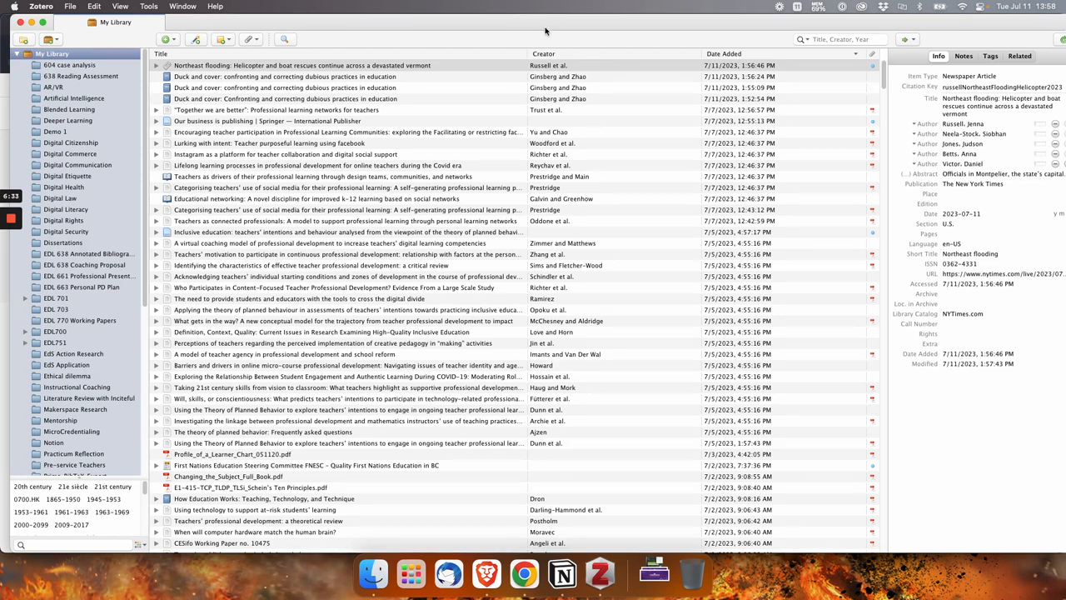
{"action": "mouse_move", "coordinate": [523, 20]}
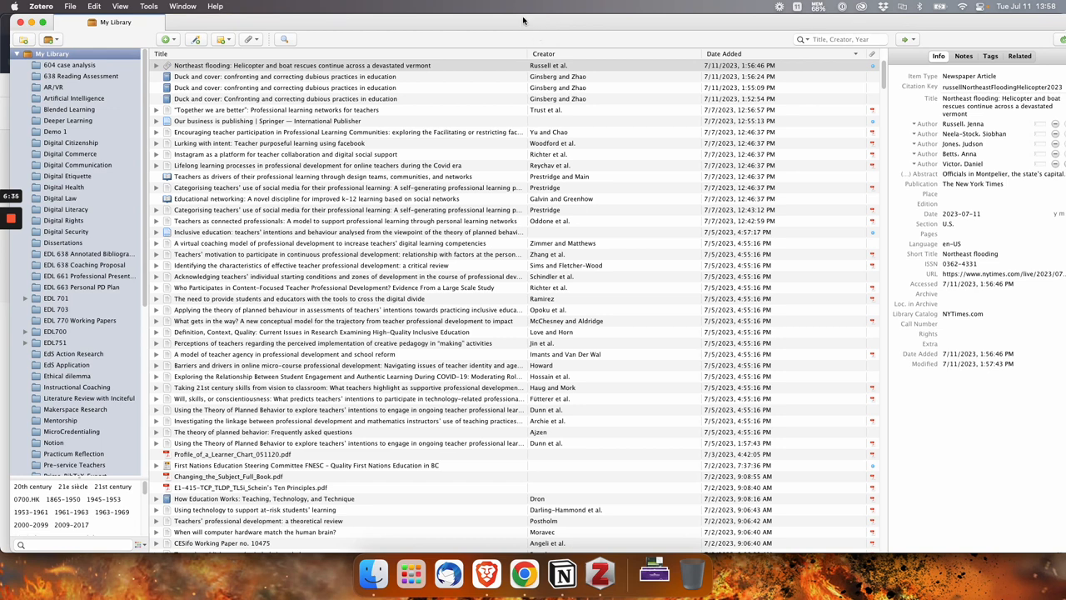
{"action": "mouse_move", "coordinate": [513, 33]}
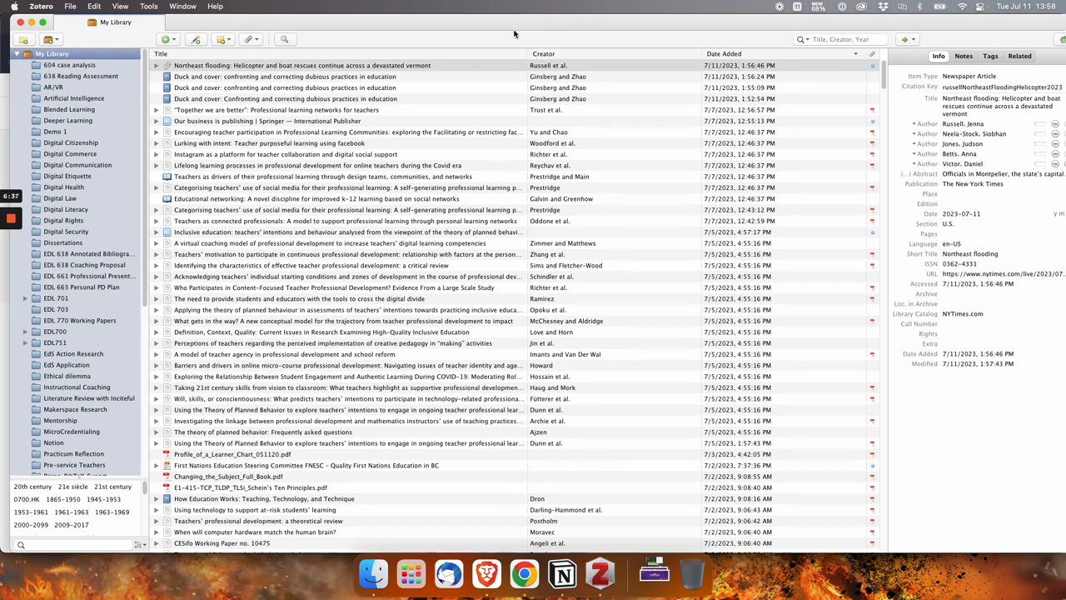